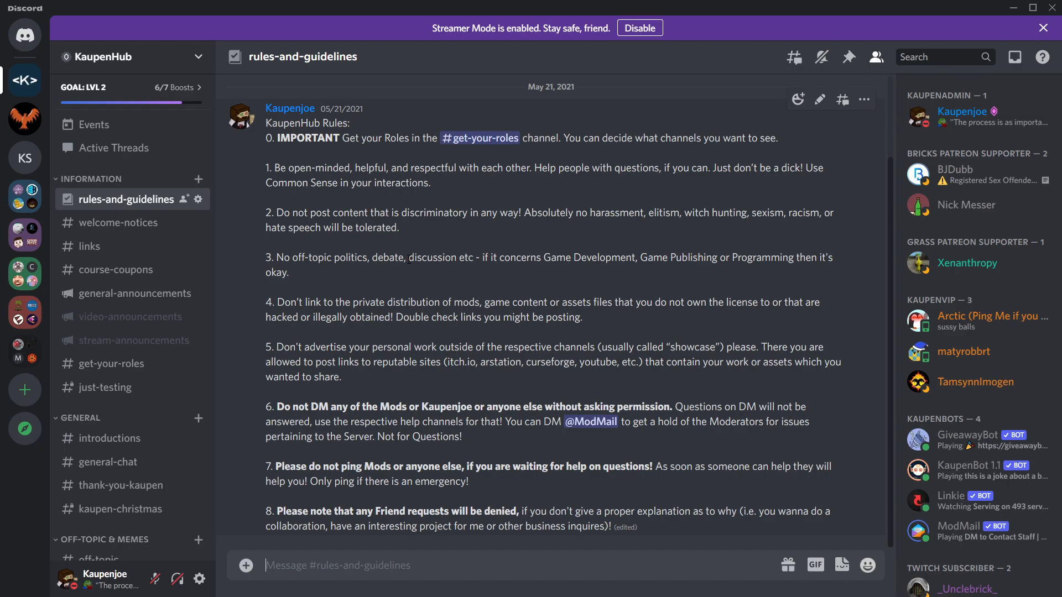
mouse_move(497, 530)
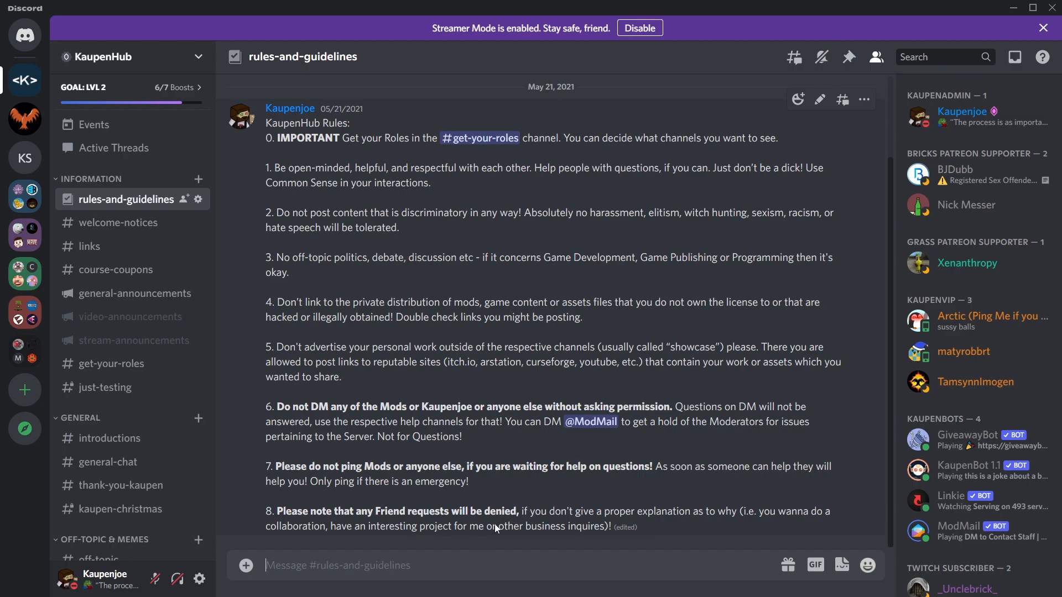
mouse_move(353, 357)
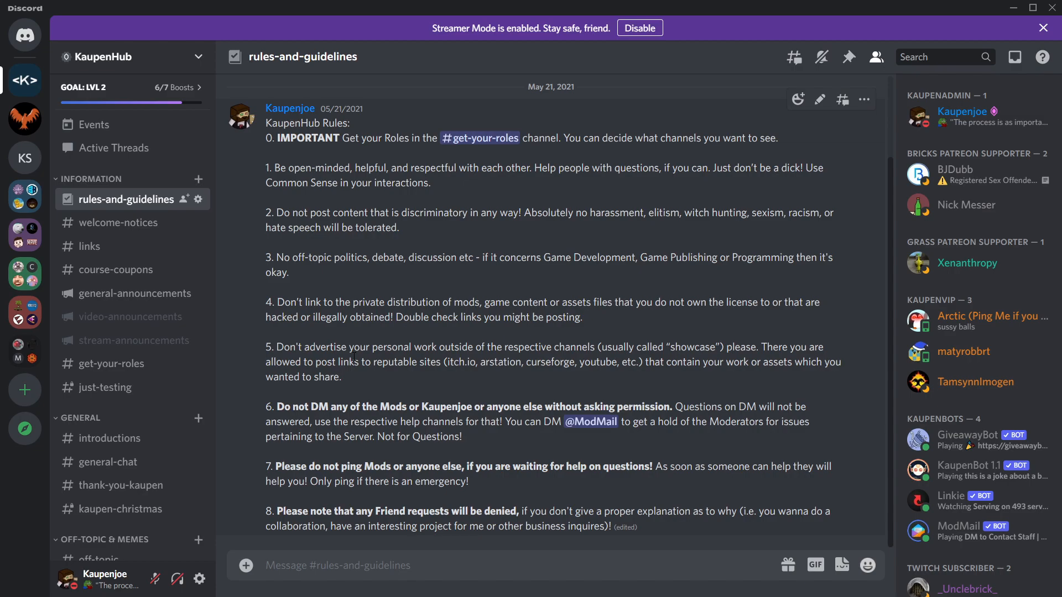
mouse_move(232, 328)
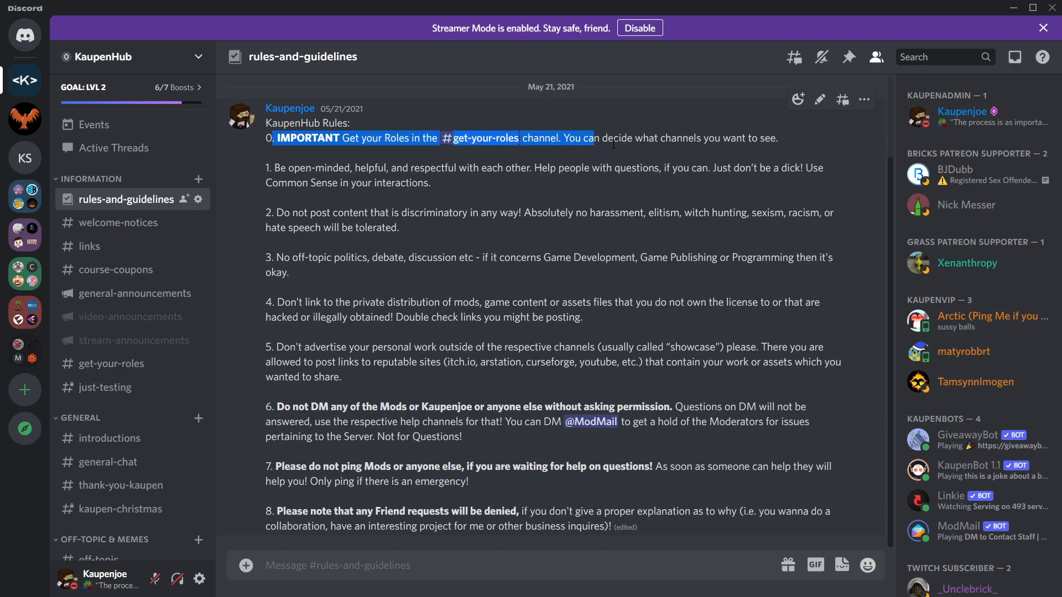
- Open #get-your-roles on KaupenHub and scroll the sidebar to the Minecraft modding help channels
left_click(480, 138)
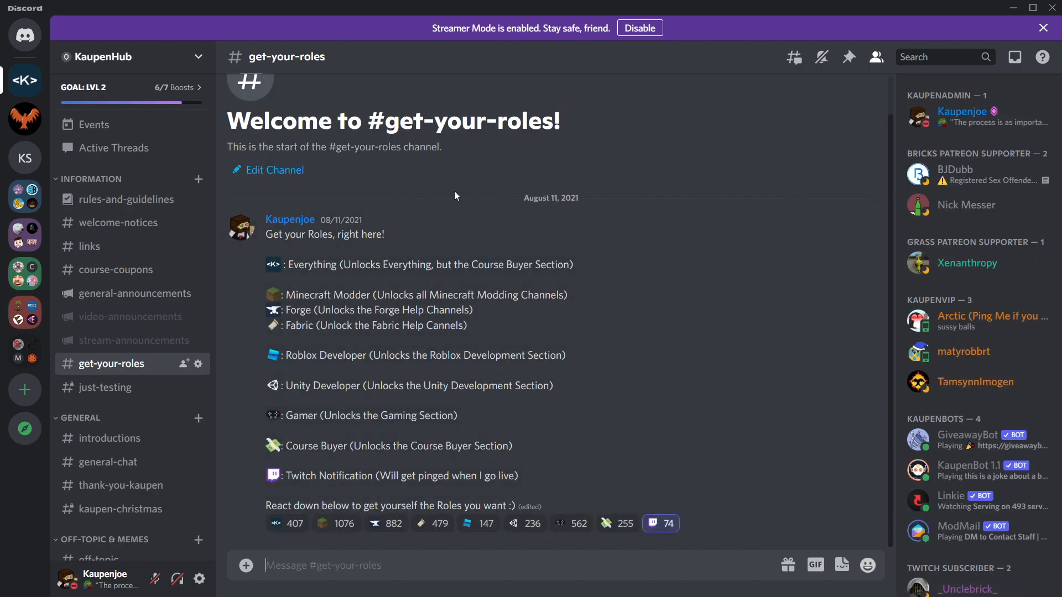
mouse_move(505, 552)
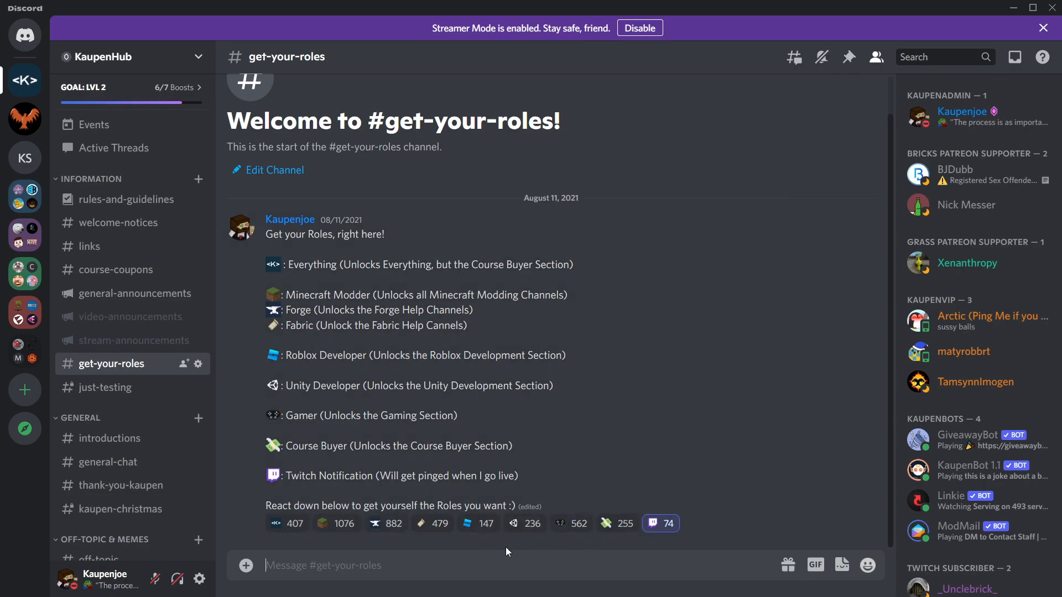
mouse_move(474, 338)
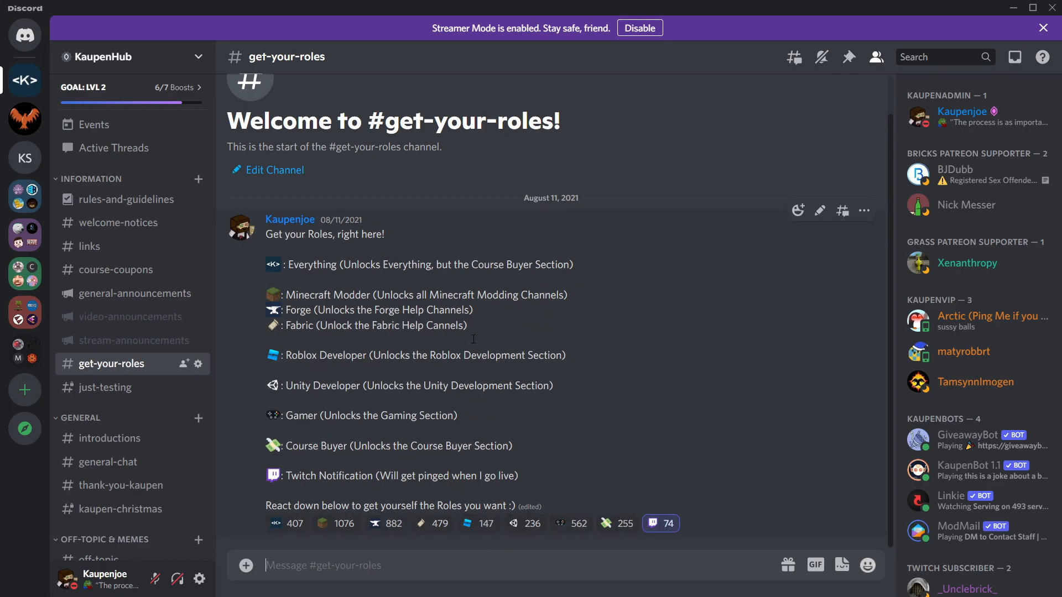
mouse_move(480, 419)
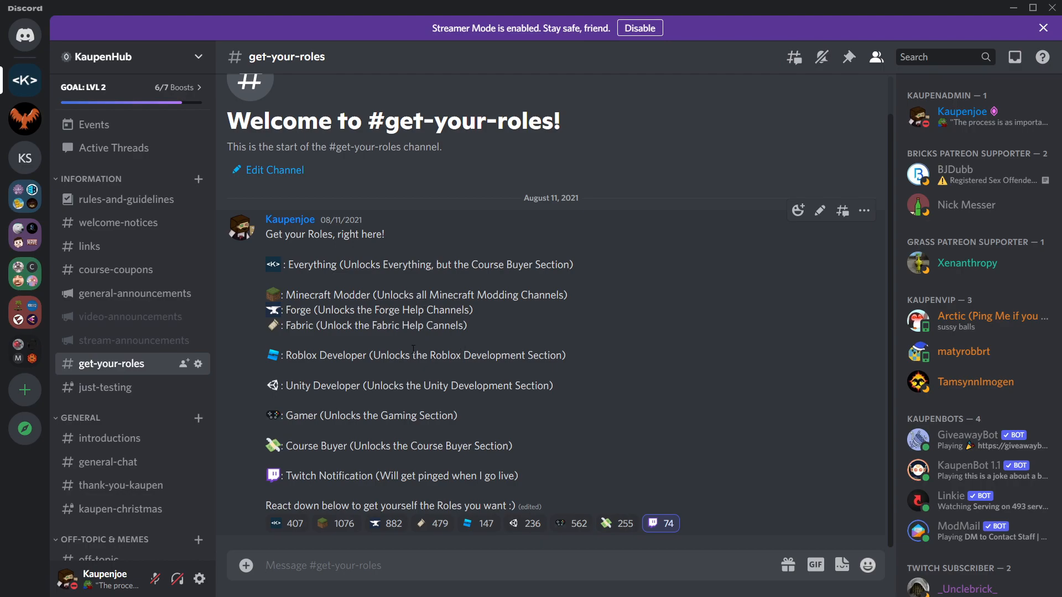
scroll("down", 3)
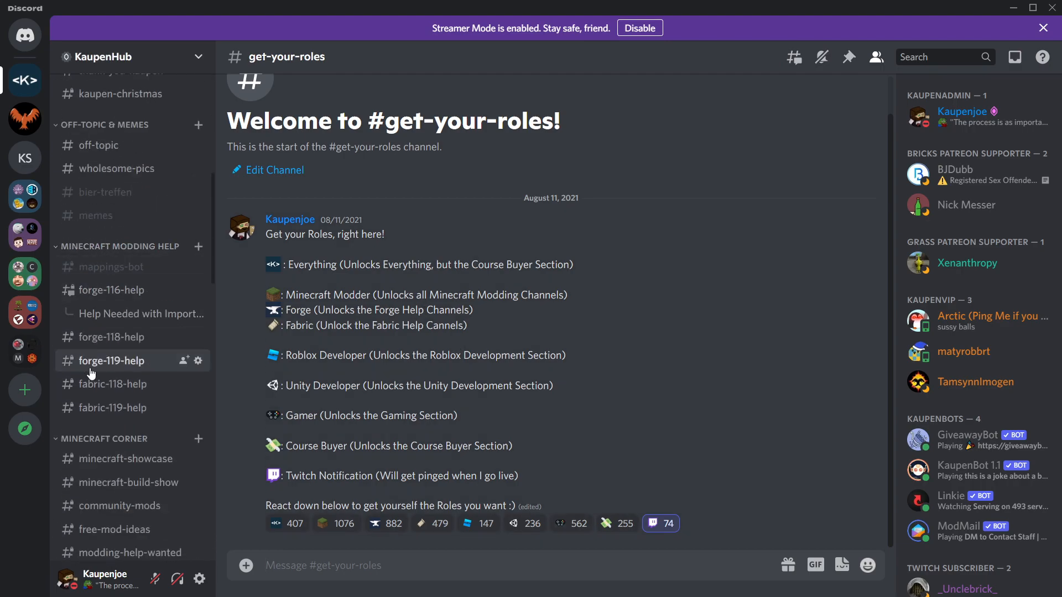
- Post 'Hi I have an issue' and a request for help in #just-testing
left_click(105, 387)
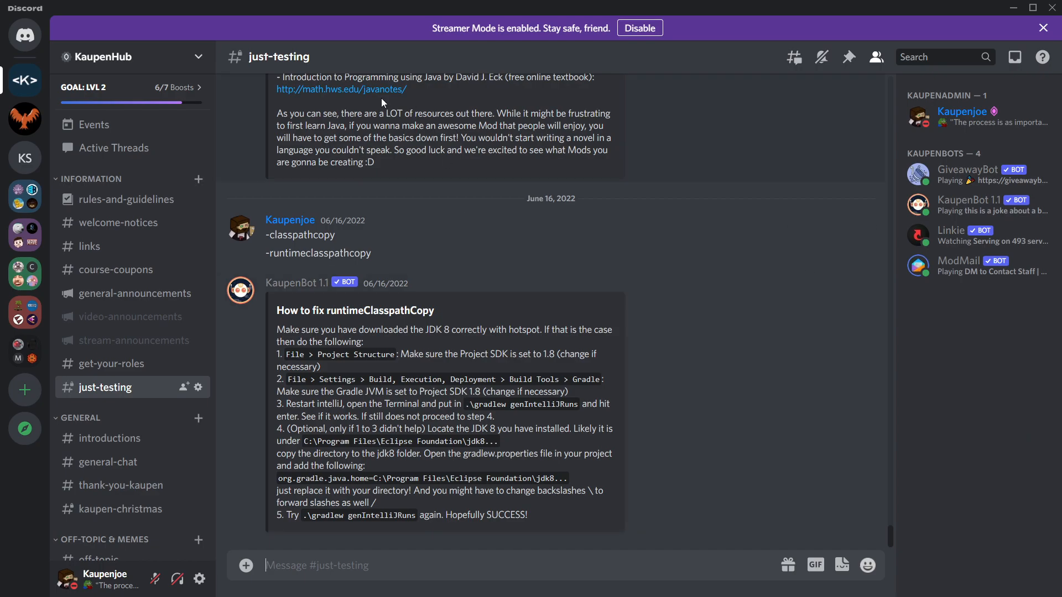
mouse_move(720, 189)
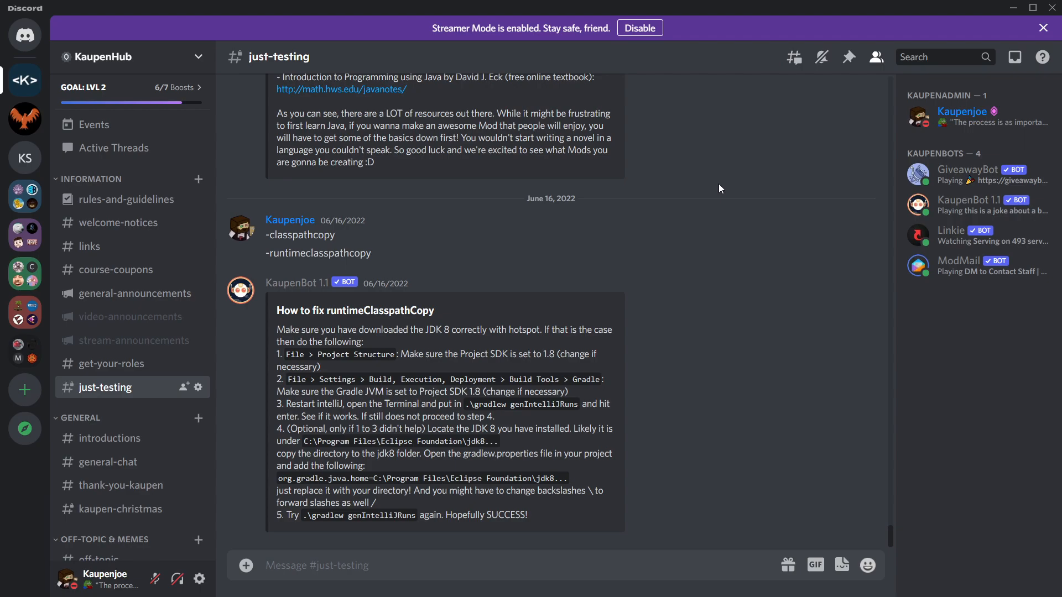
type("Hi")
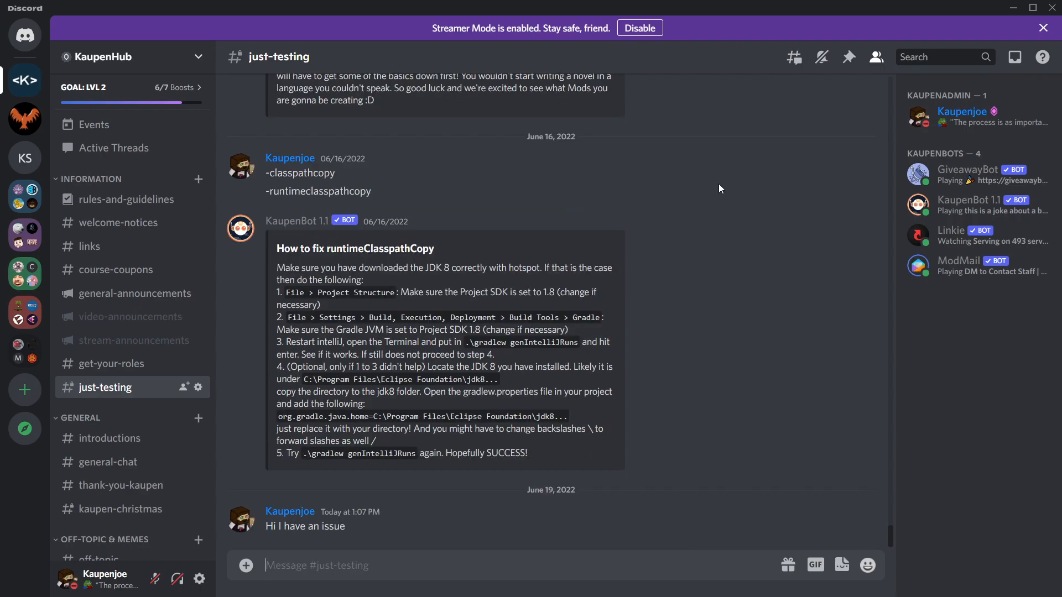
mouse_move(519, 535)
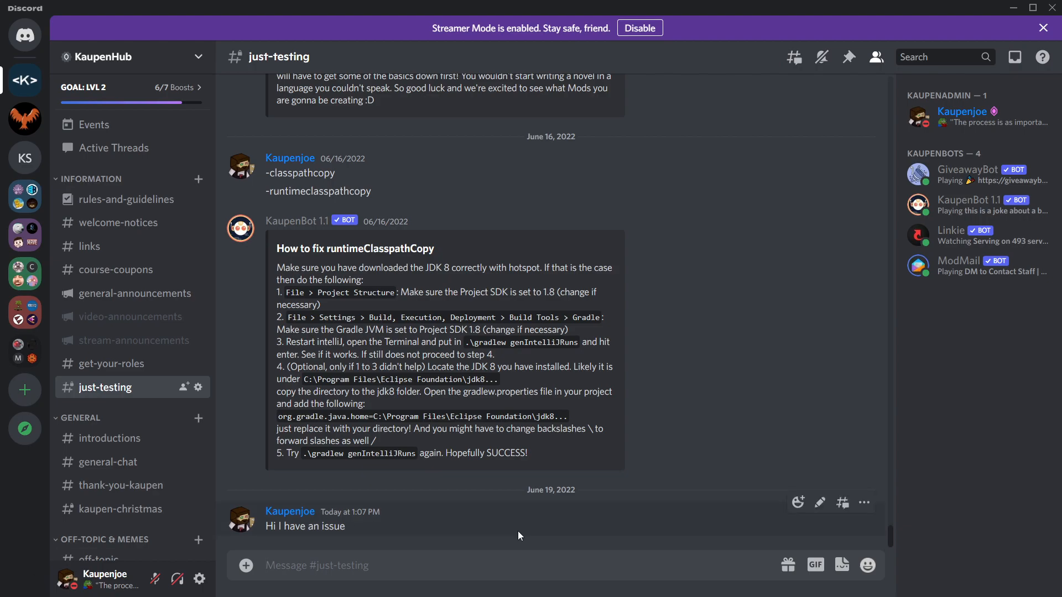
type("Hi, can someone help with a")
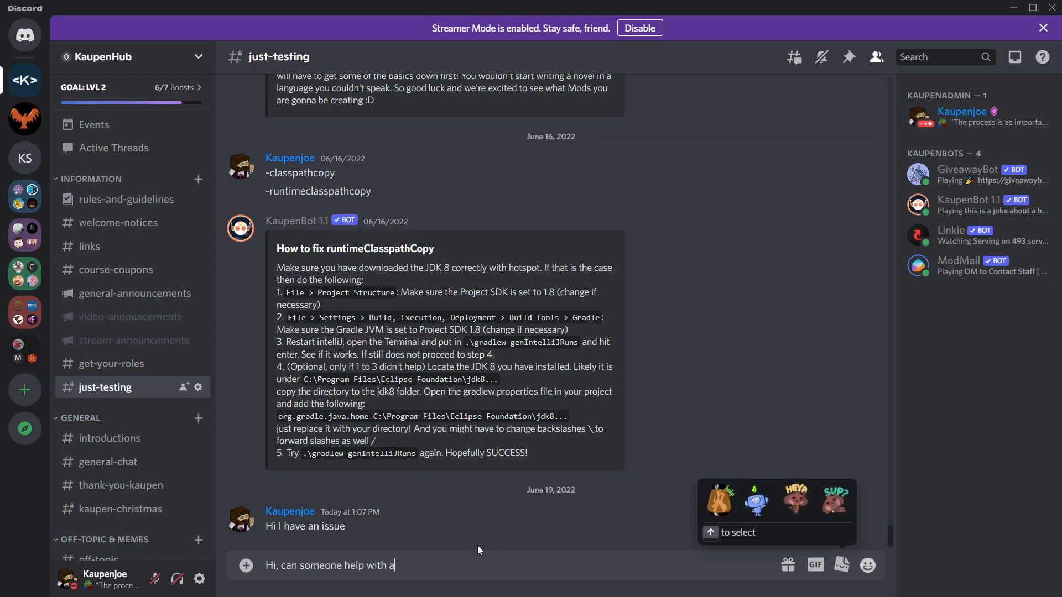
key("Return")
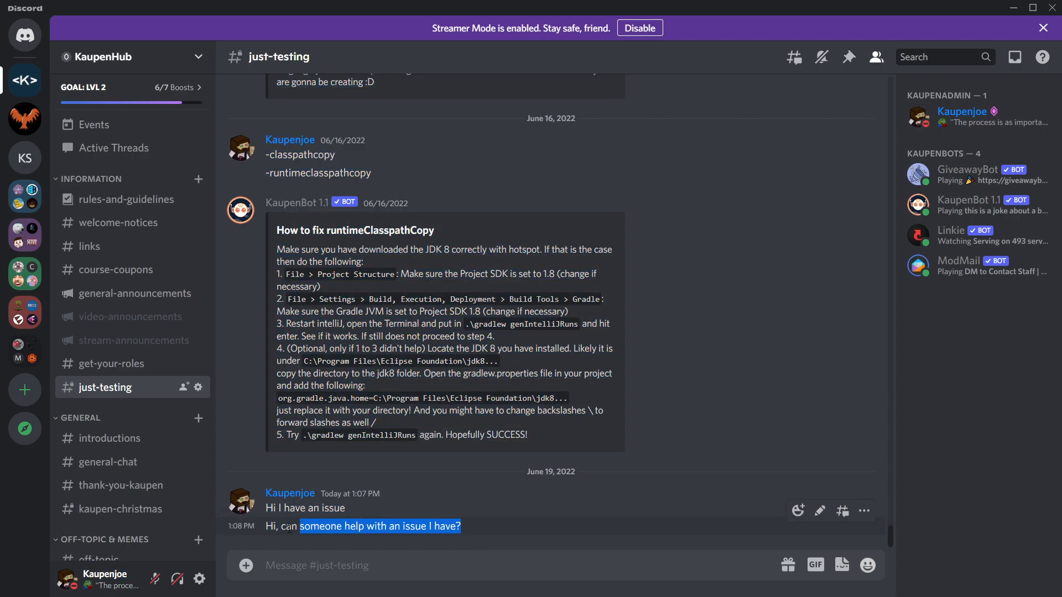
left_click(522, 524)
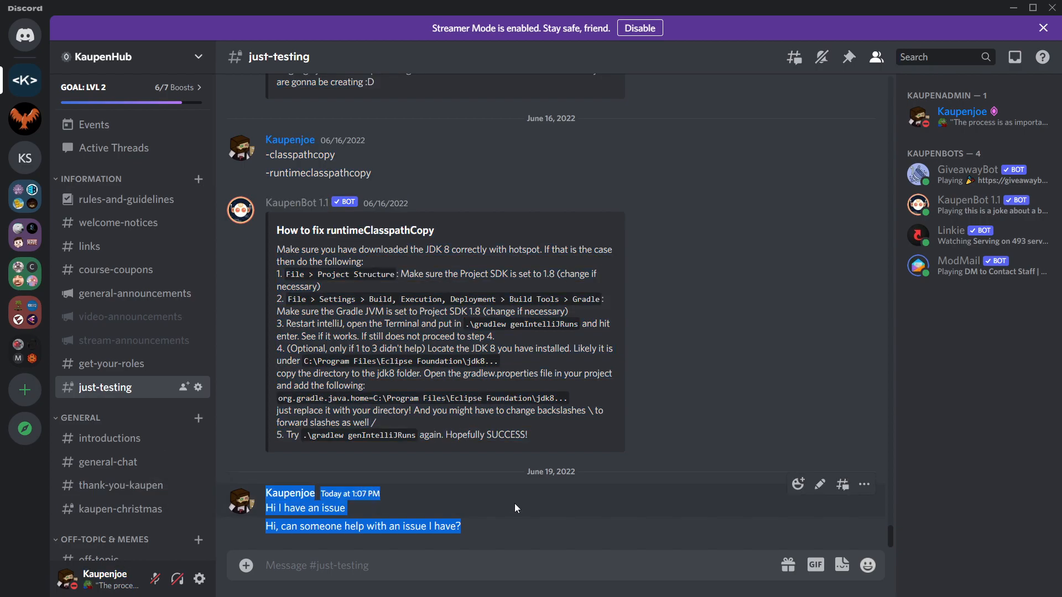
mouse_move(413, 516)
type("Hey my mod doesn")
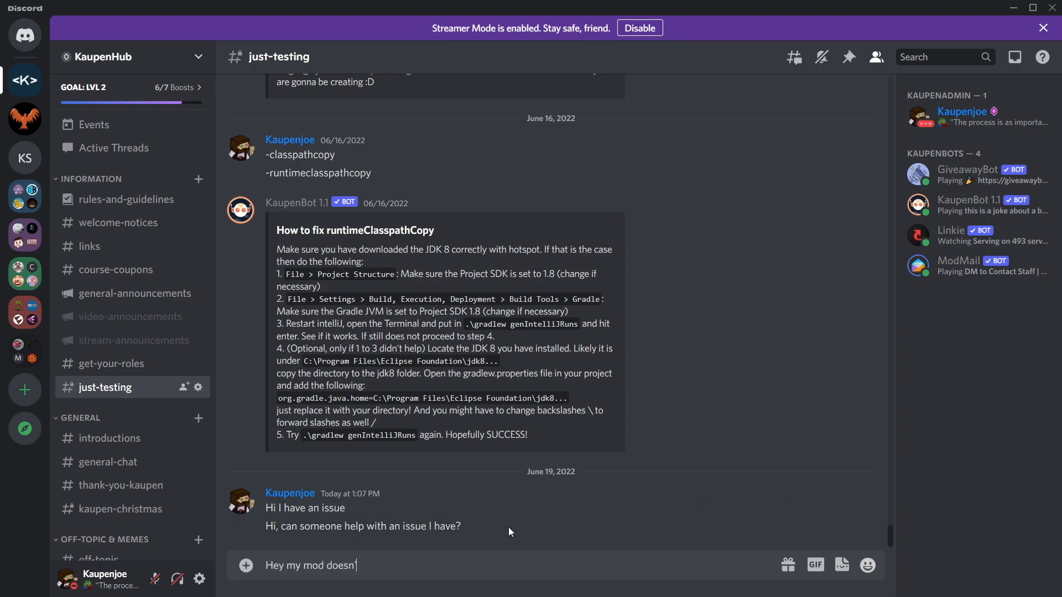
- Send 'Hey my mod doesn't work', then post 'Hey my tree generation doesn't work'
key("Return")
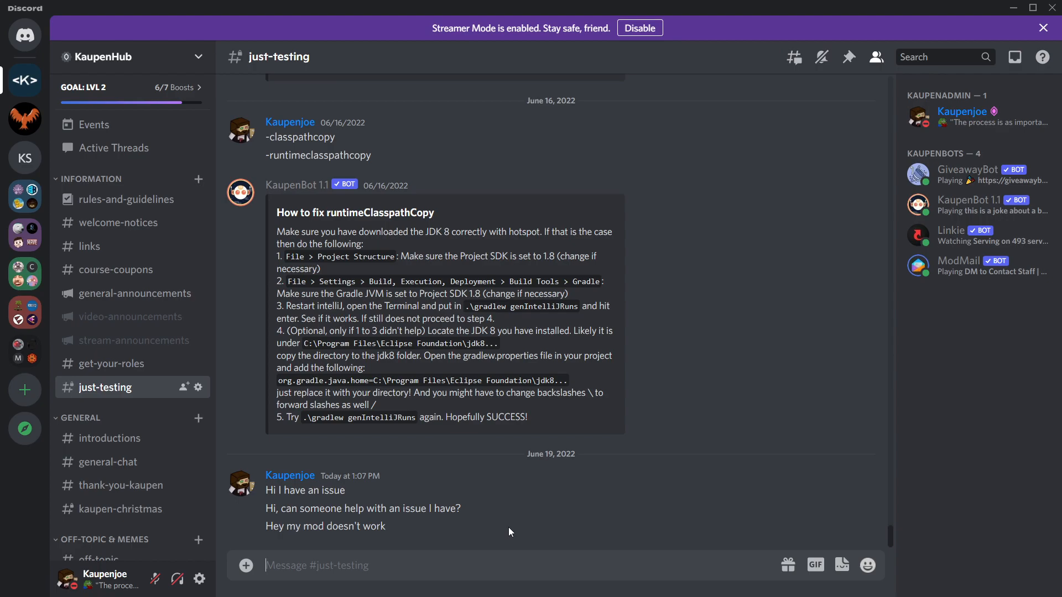
mouse_move(386, 525)
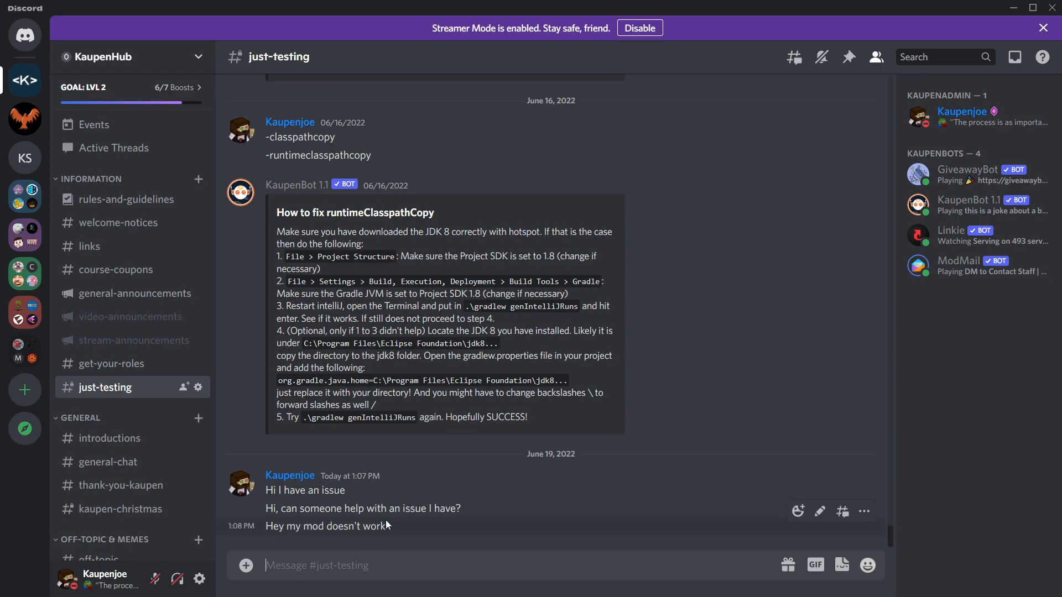
mouse_move(541, 471)
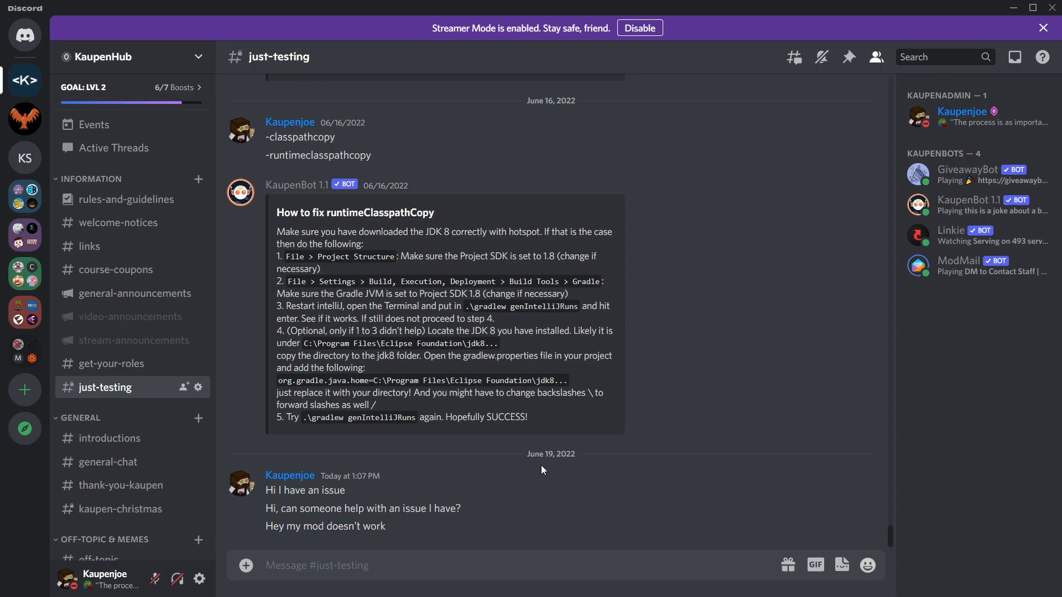
type("HEy")
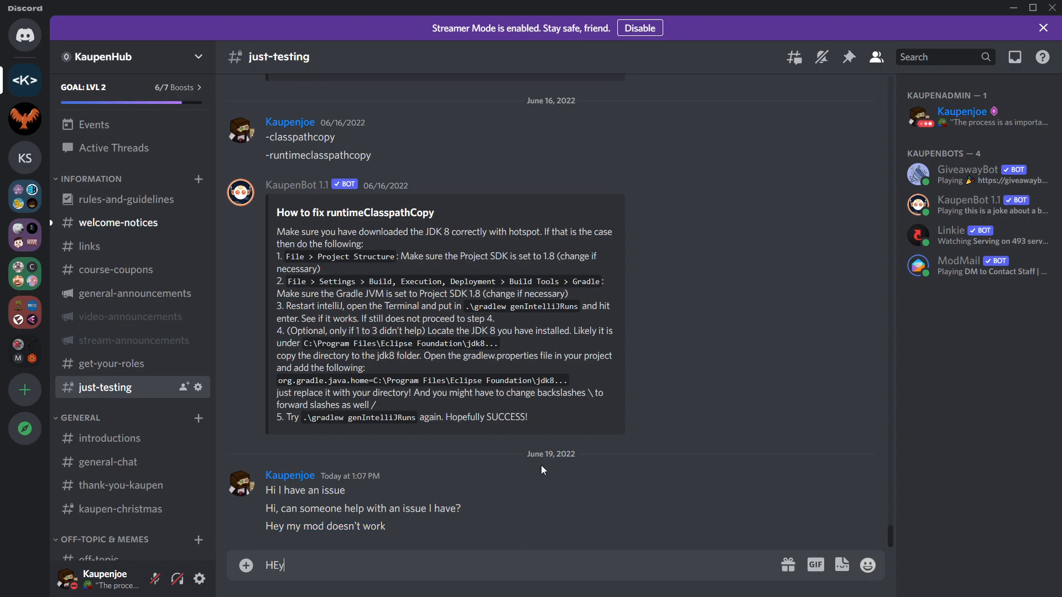
type("Hey my tr")
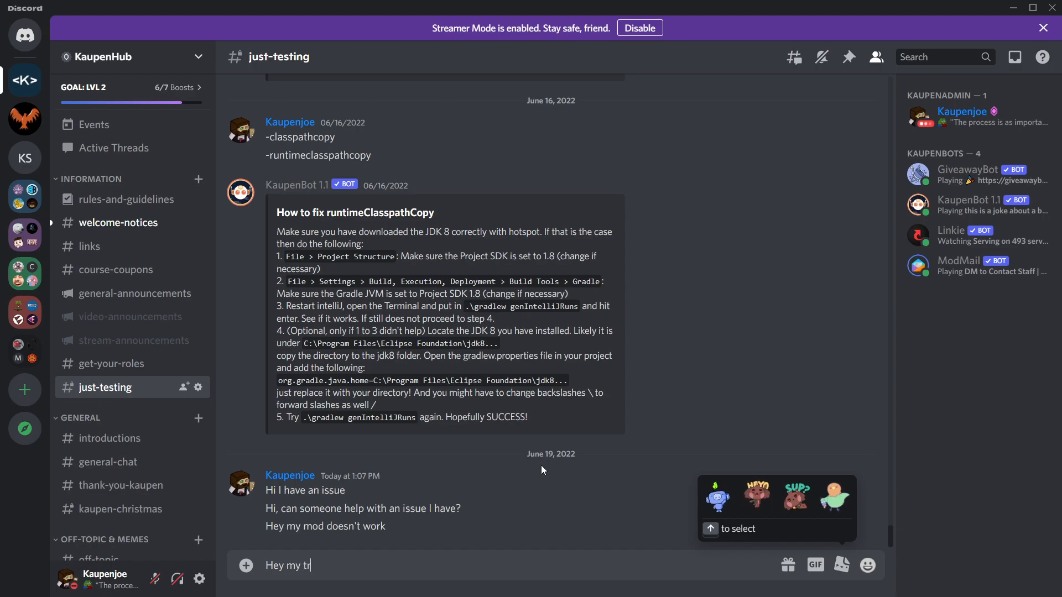
type("ee generation doesn")
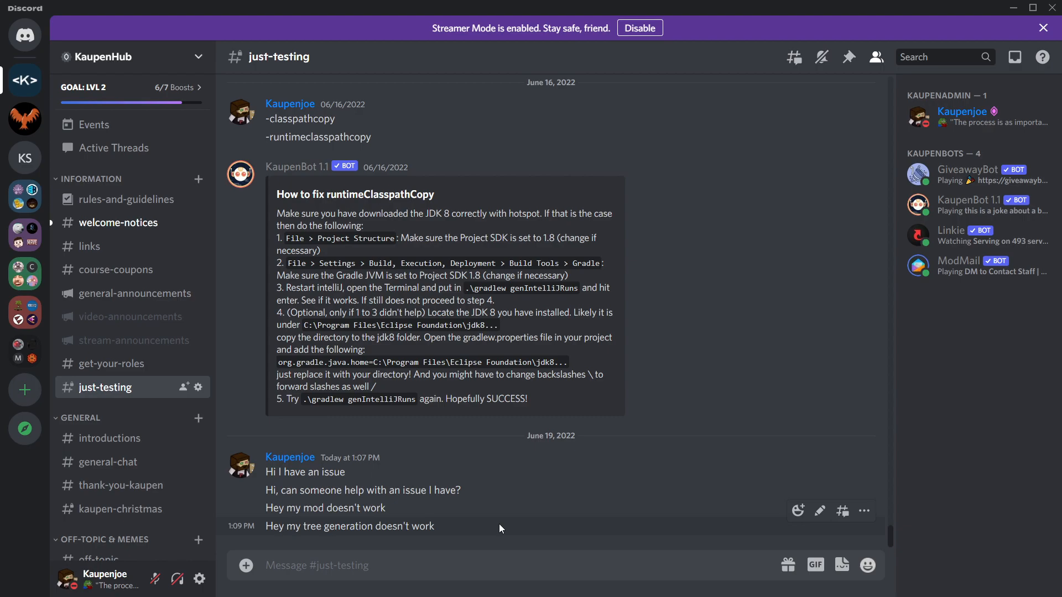
- Draft the tree generation description with pastebin, gist and paste.ofcode stacktrace links and the GitHub repo link
type("Hey")
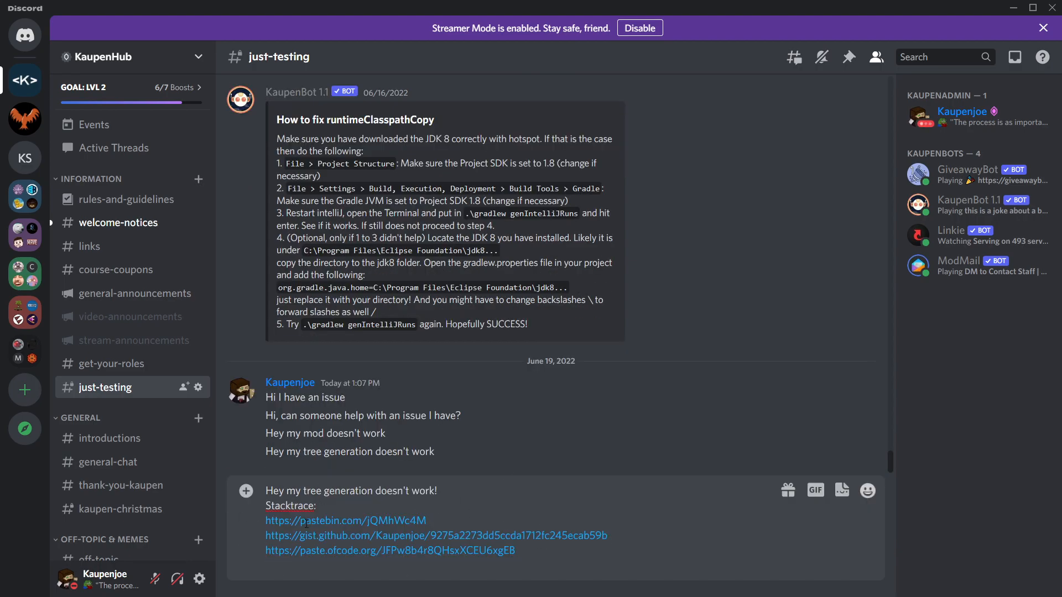
double_click(436, 534)
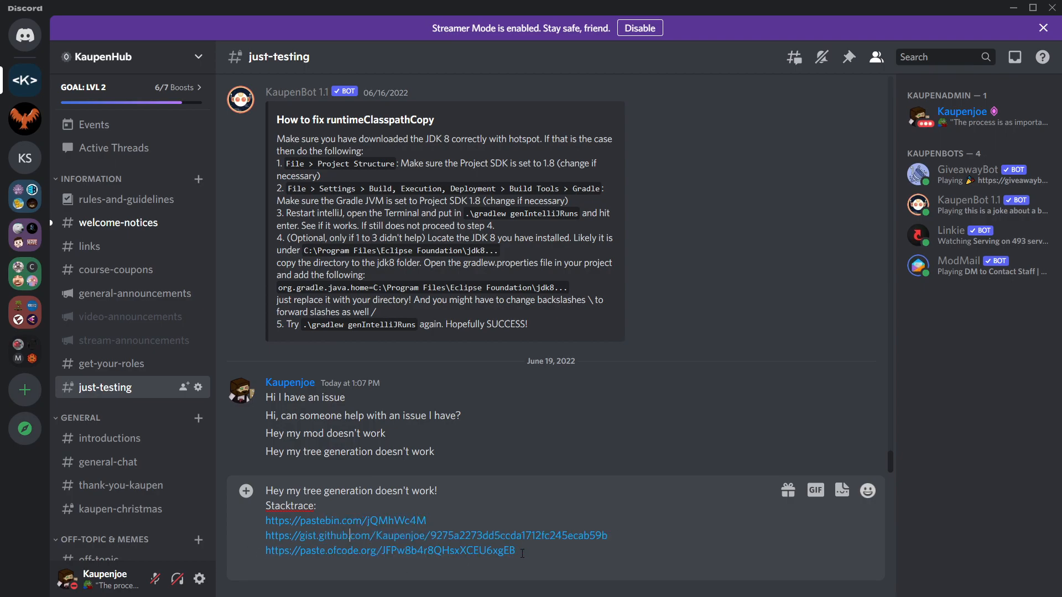
double_click(345, 520)
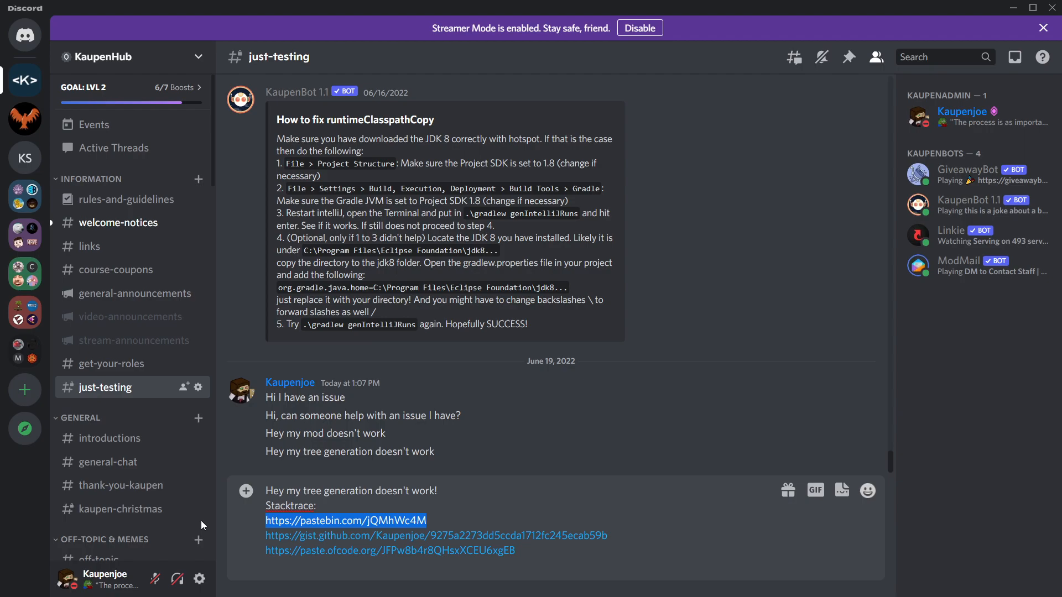
mouse_move(474, 520)
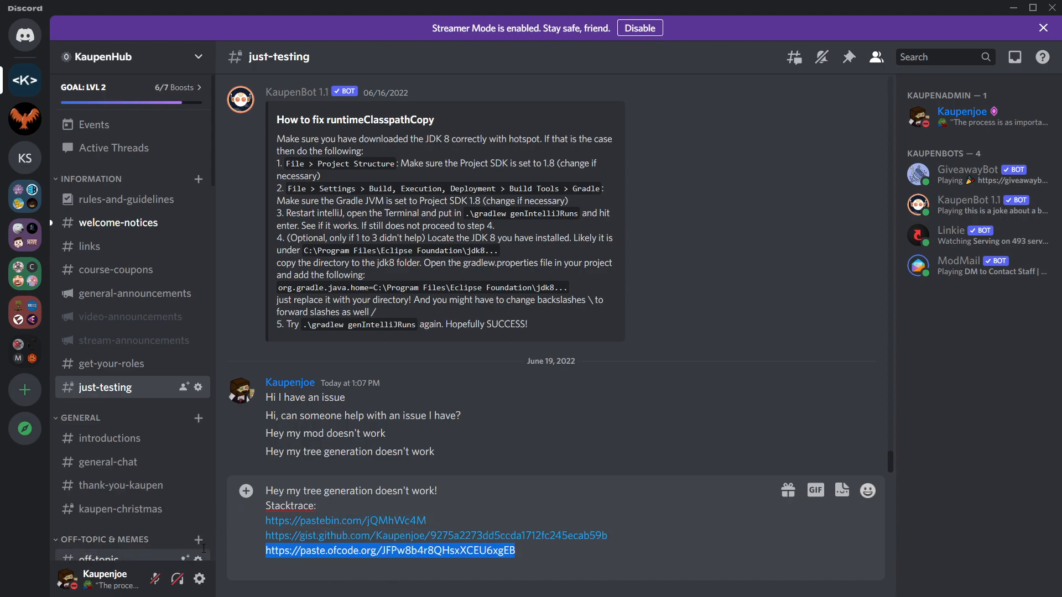
type("GitHub:")
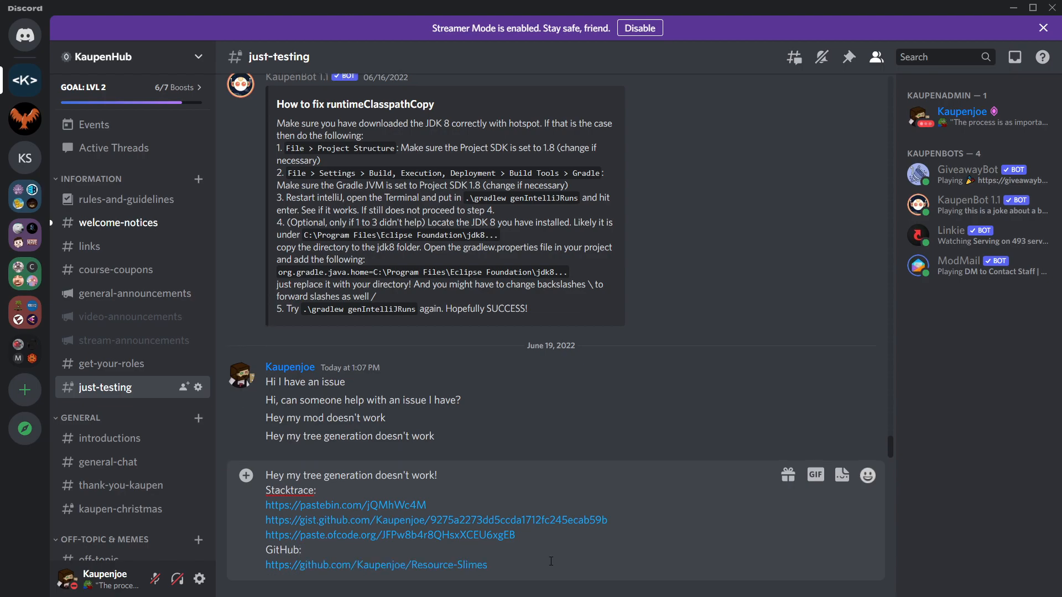
mouse_move(543, 564)
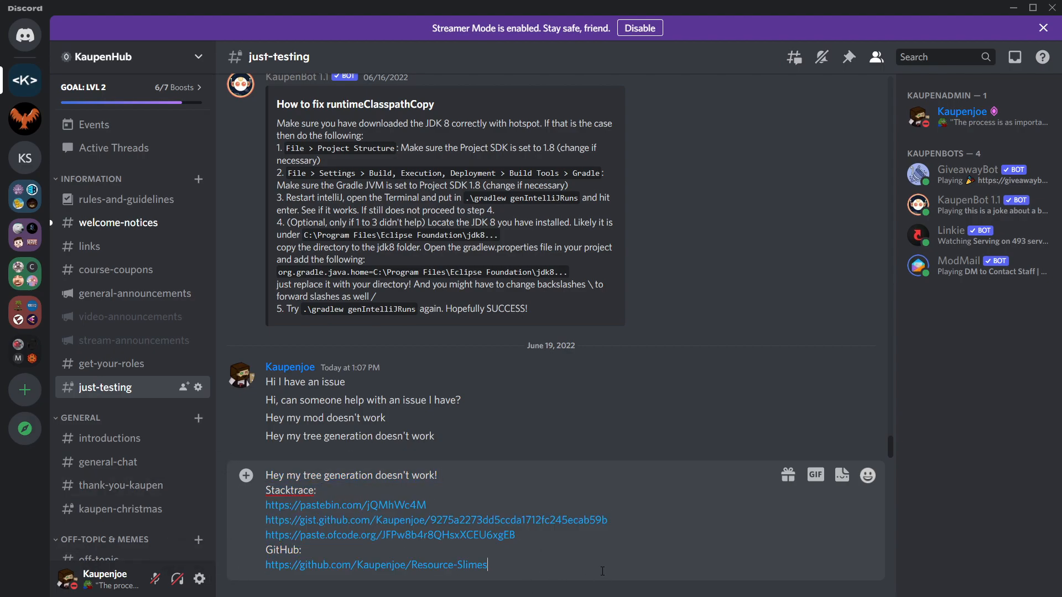
key("ctrl+a")
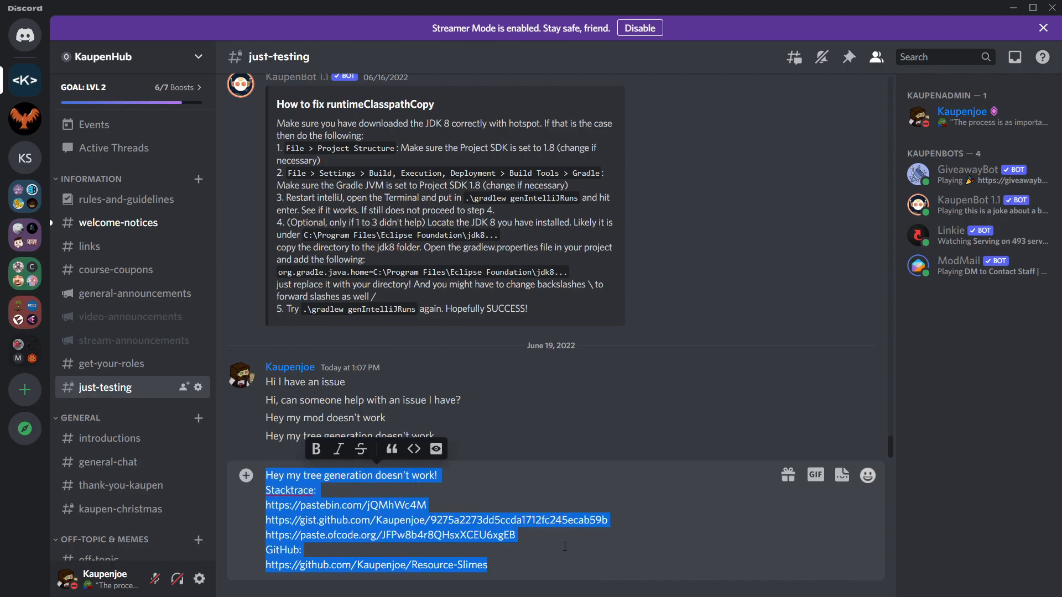
mouse_move(108, 438)
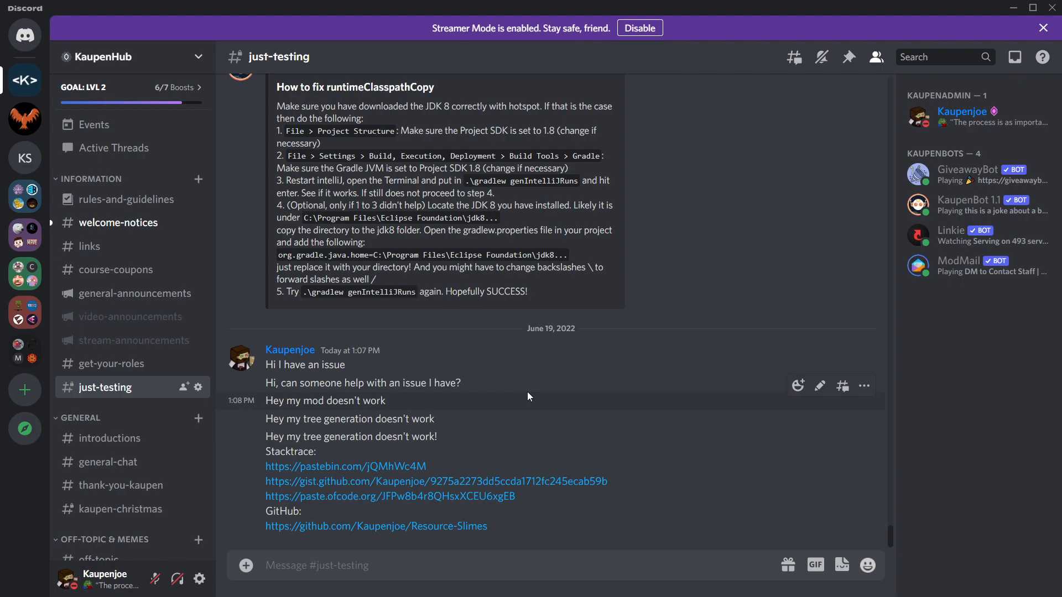
mouse_move(413, 346)
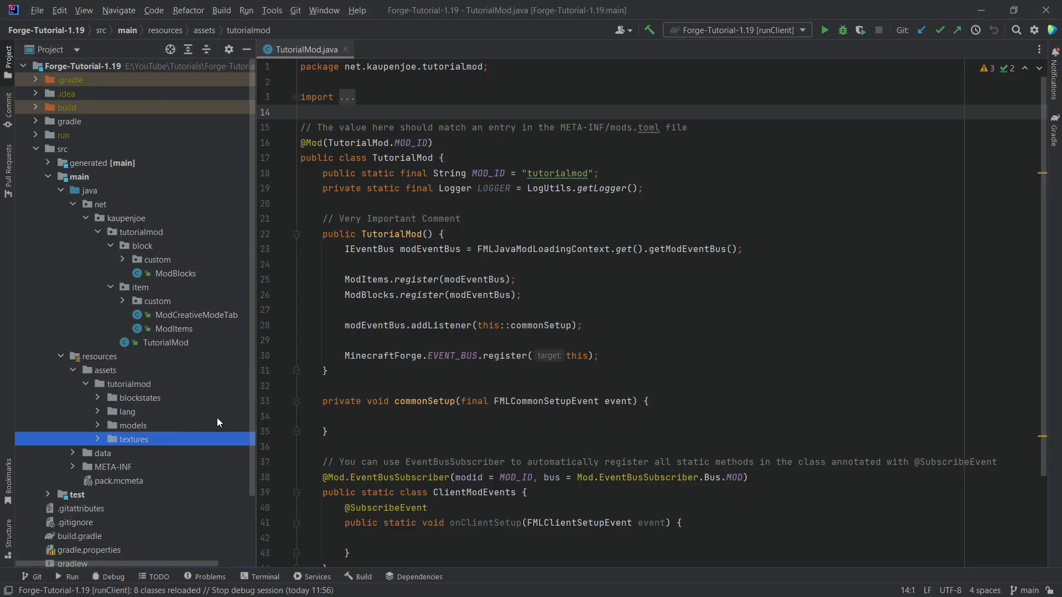
- Expand resources/assets/tutorialmod/blockstates in IntelliJ and open zircon_block.json
left_click(127, 411)
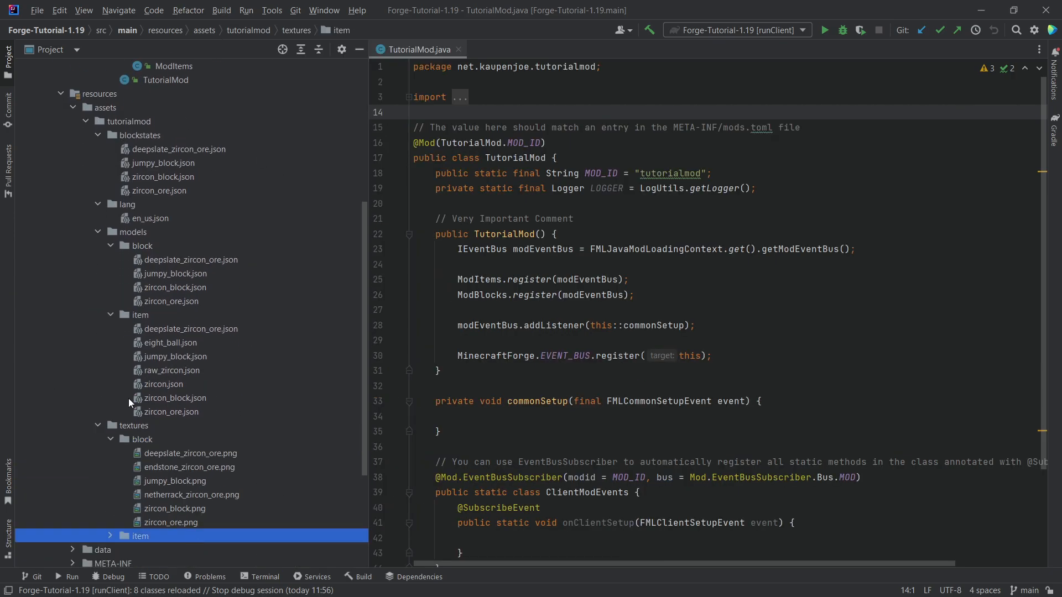
left_click(99, 93)
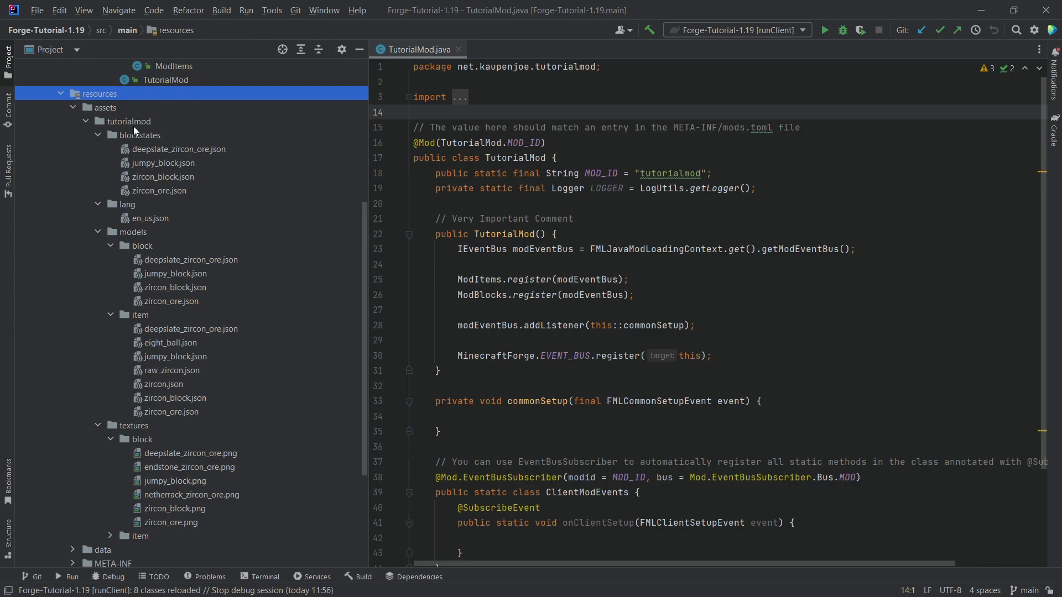
left_click(129, 121)
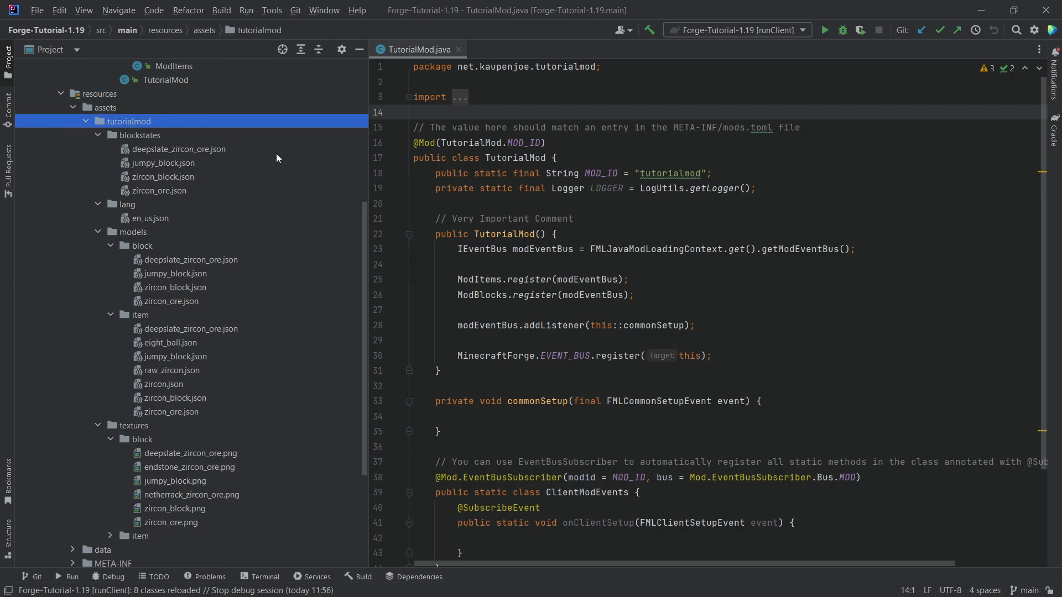
mouse_move(159, 225)
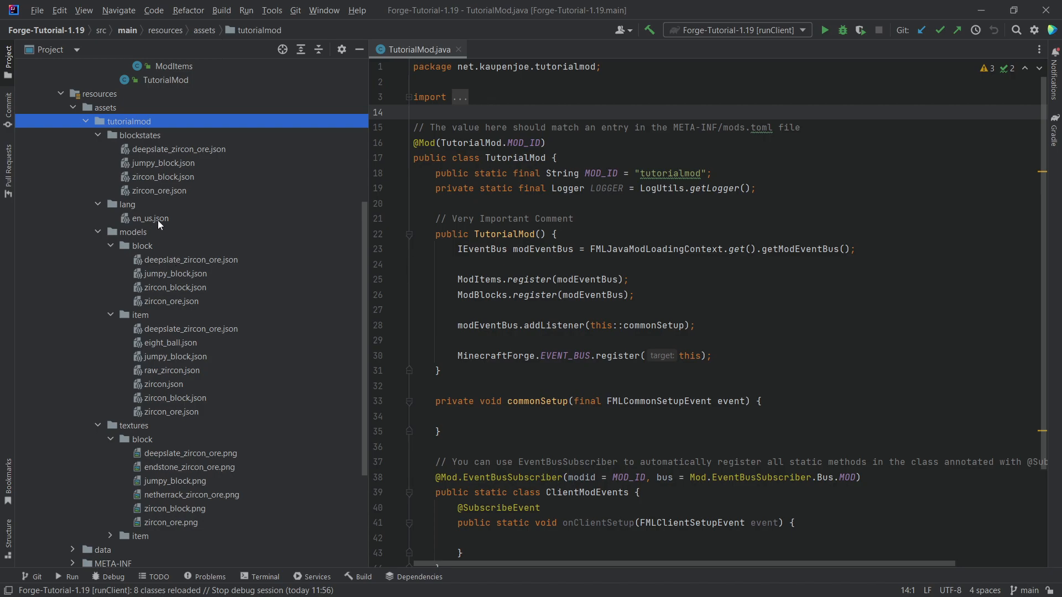
left_click(163, 163)
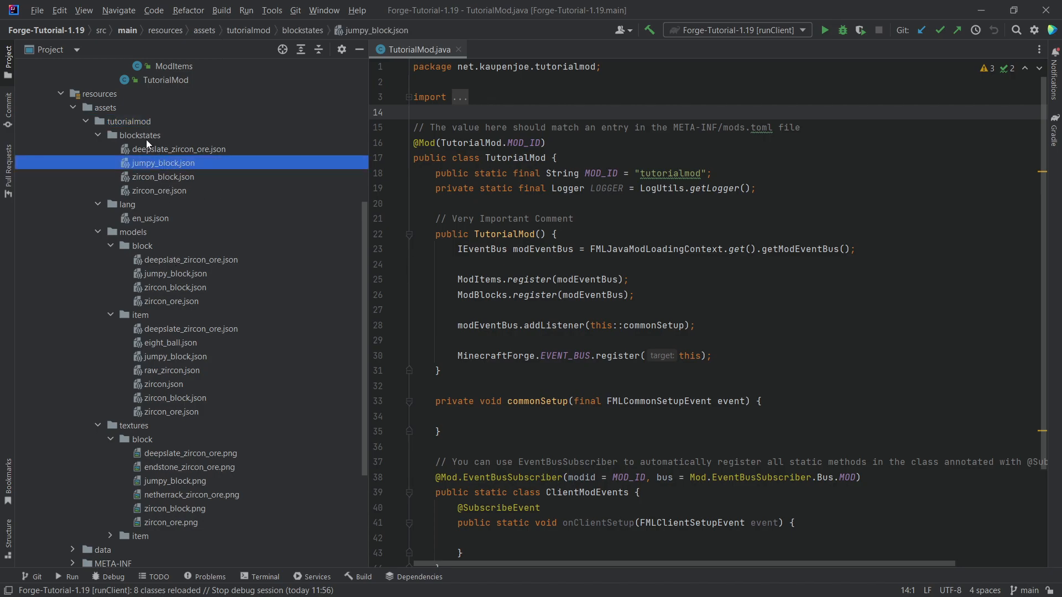
left_click(163, 177)
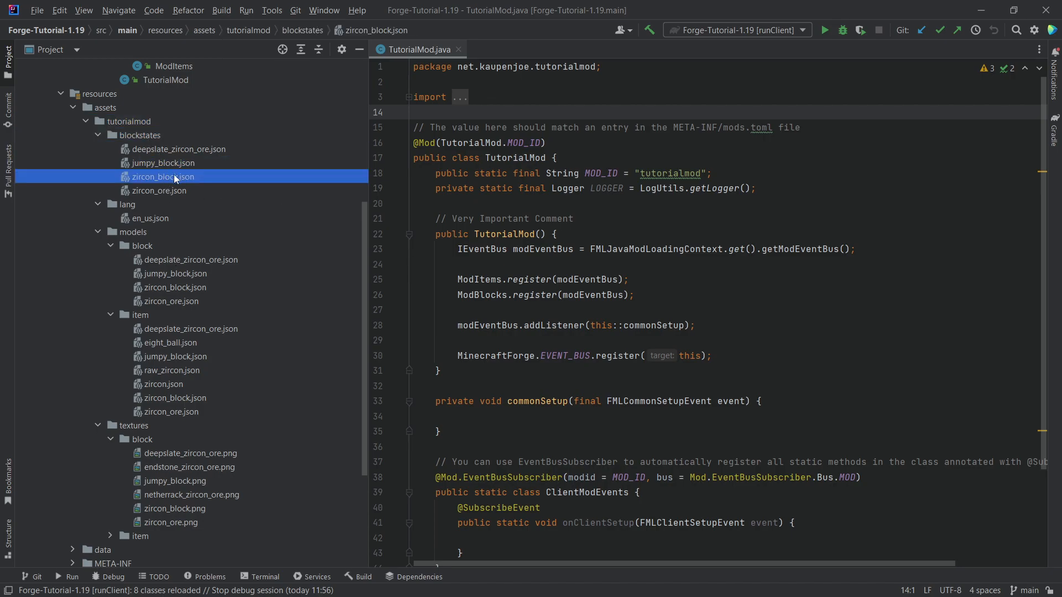
double_click(163, 177)
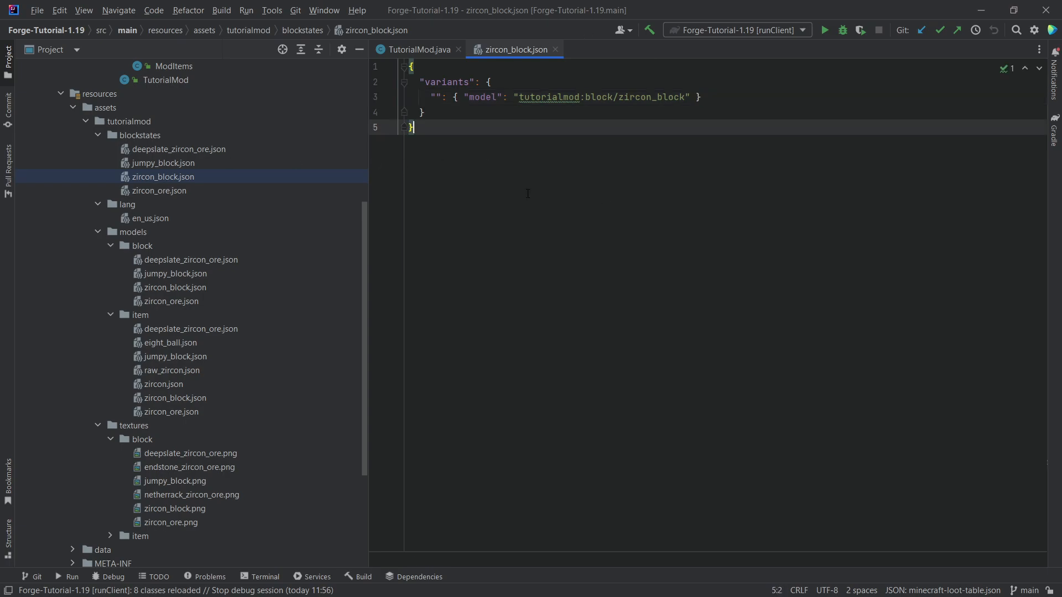
left_click(163, 177)
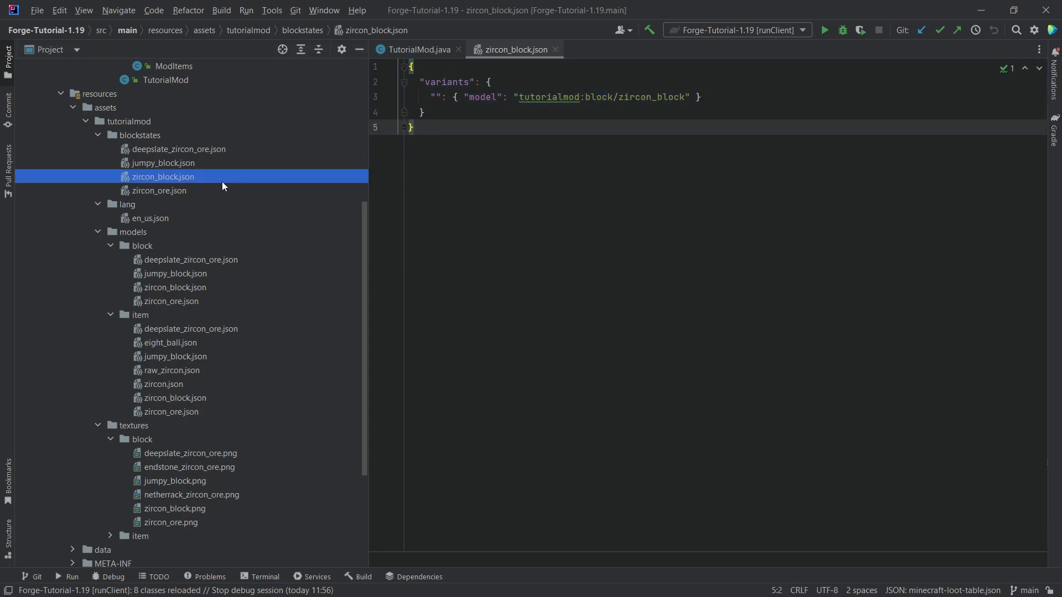
left_click(544, 212)
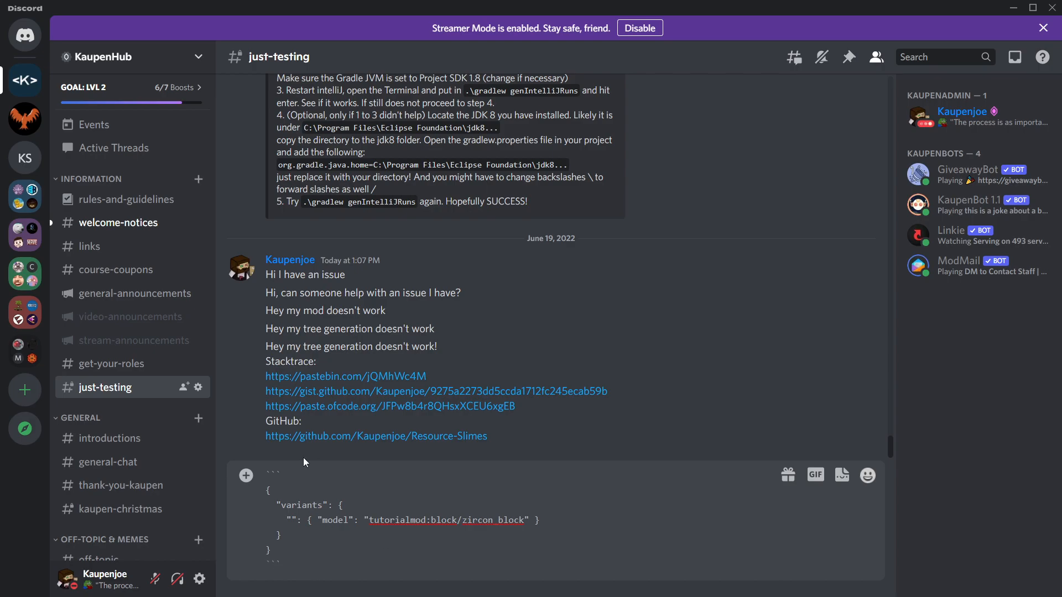
- Post the zircon_block JSON inside ```json fences, then again as plain text
type("JSON")
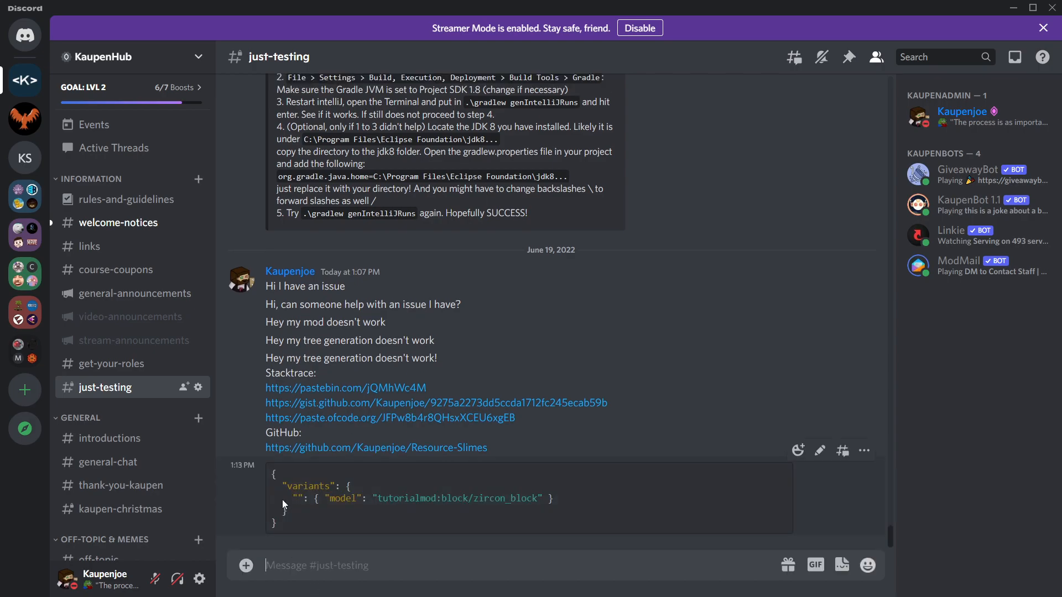
mouse_move(313, 535)
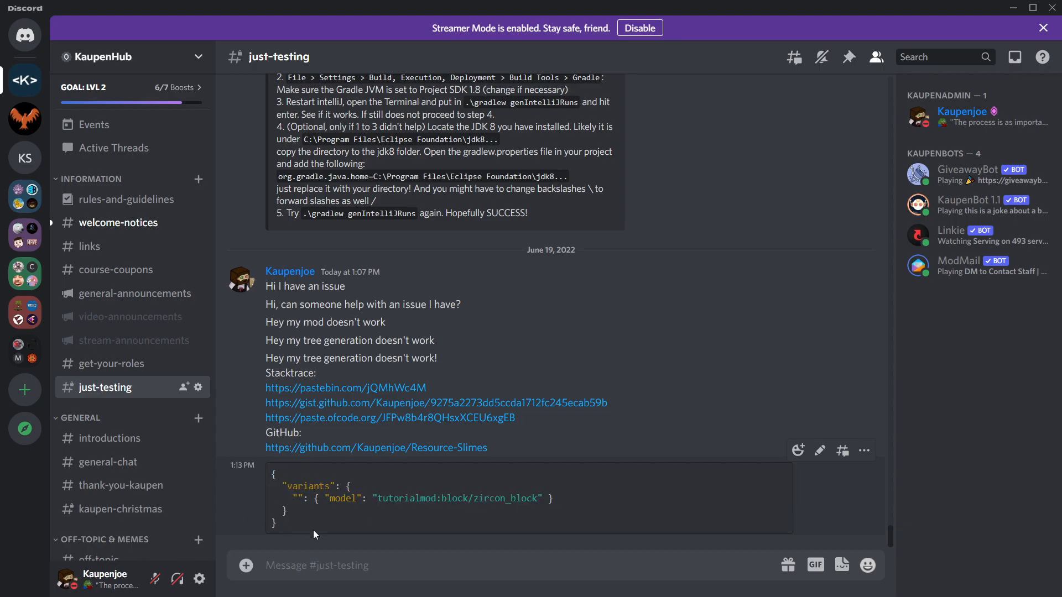
mouse_move(345, 542)
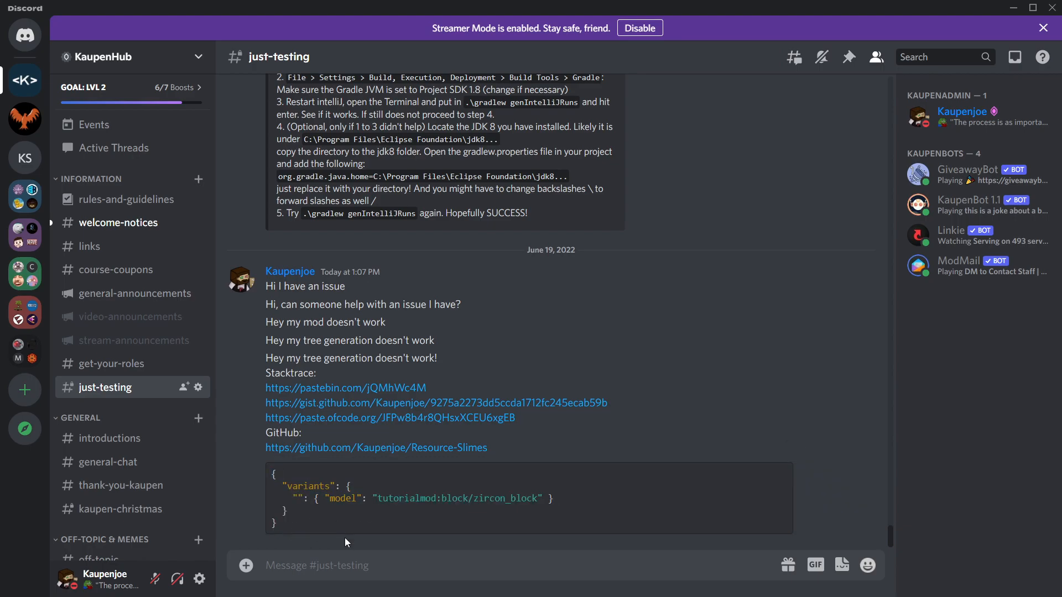
scroll("down", 3)
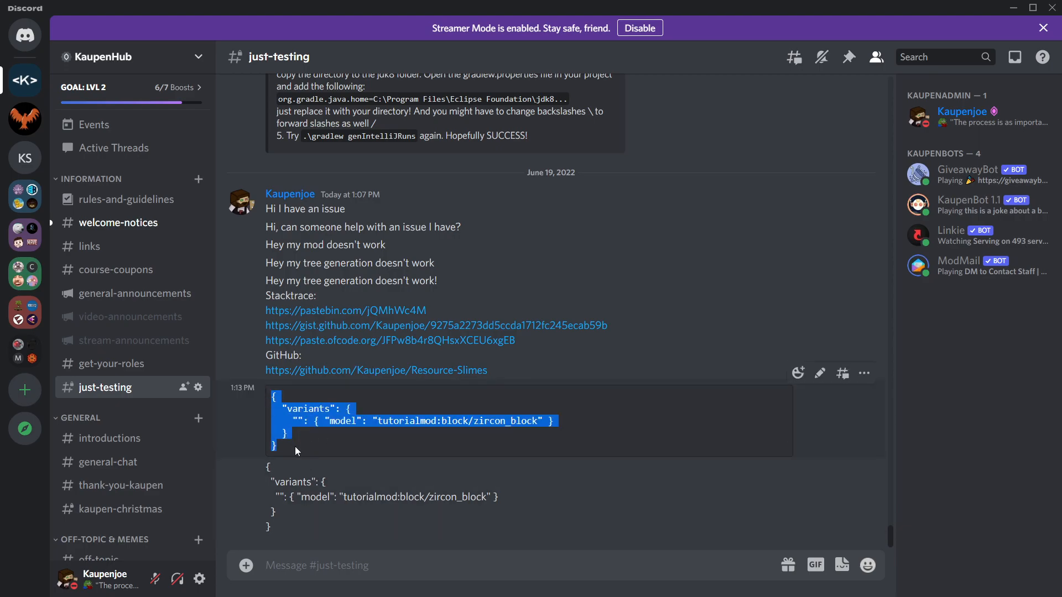
left_click(307, 457)
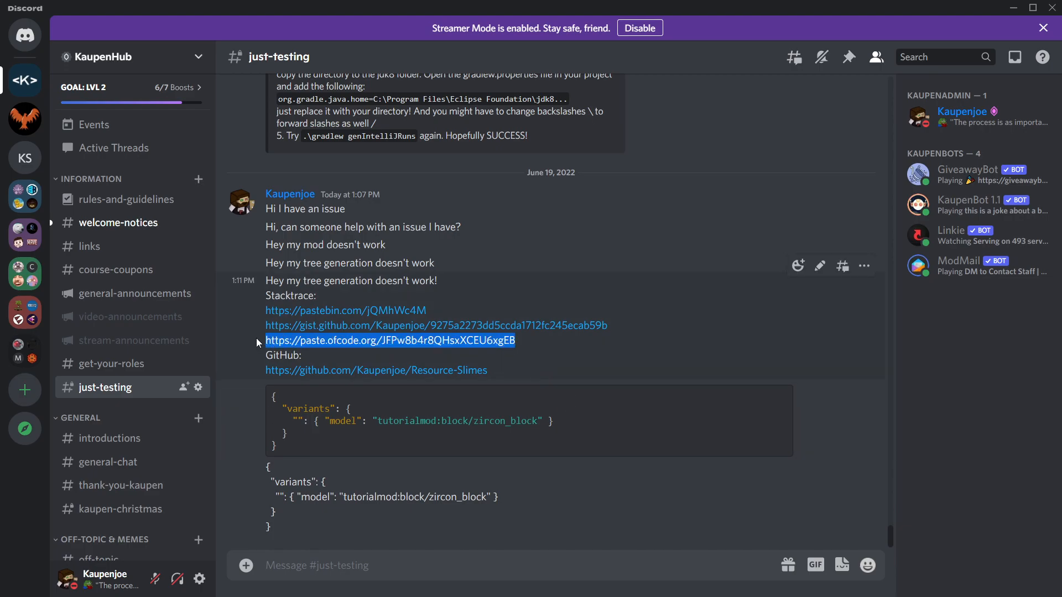
type("SPAM")
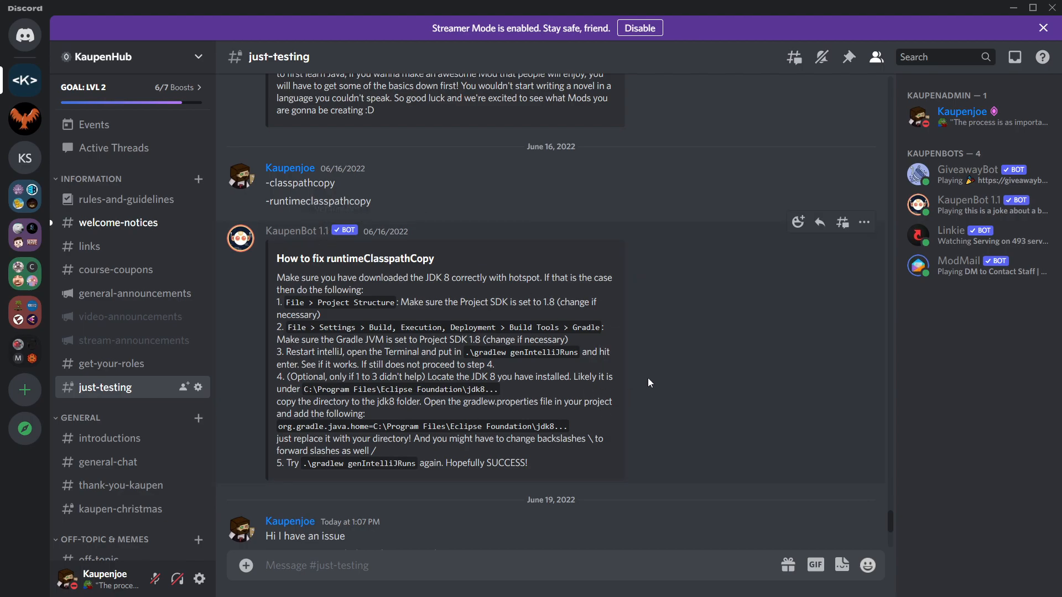
mouse_move(820, 222)
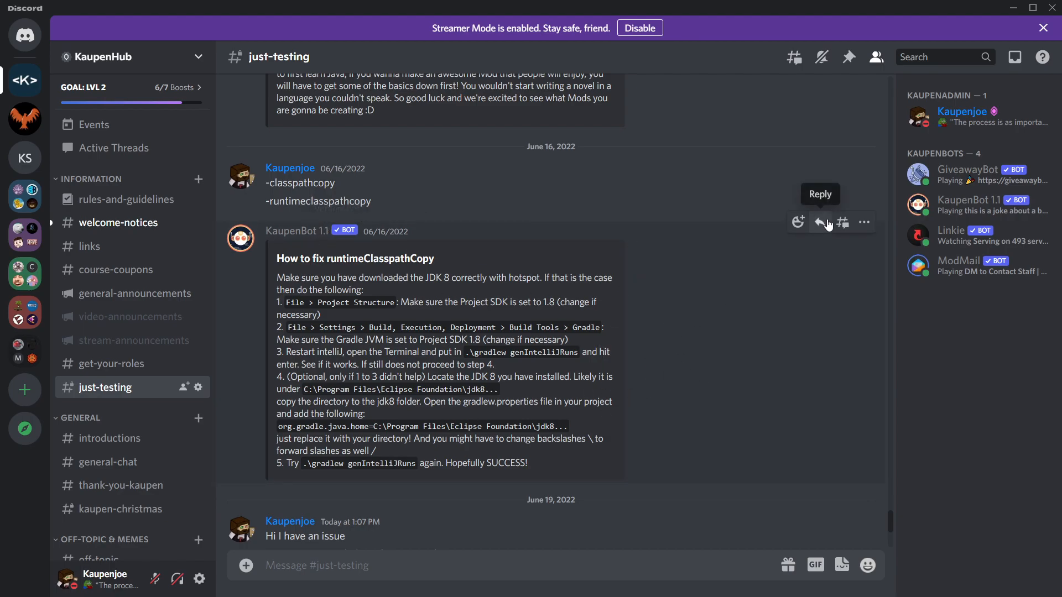
mouse_move(710, 346)
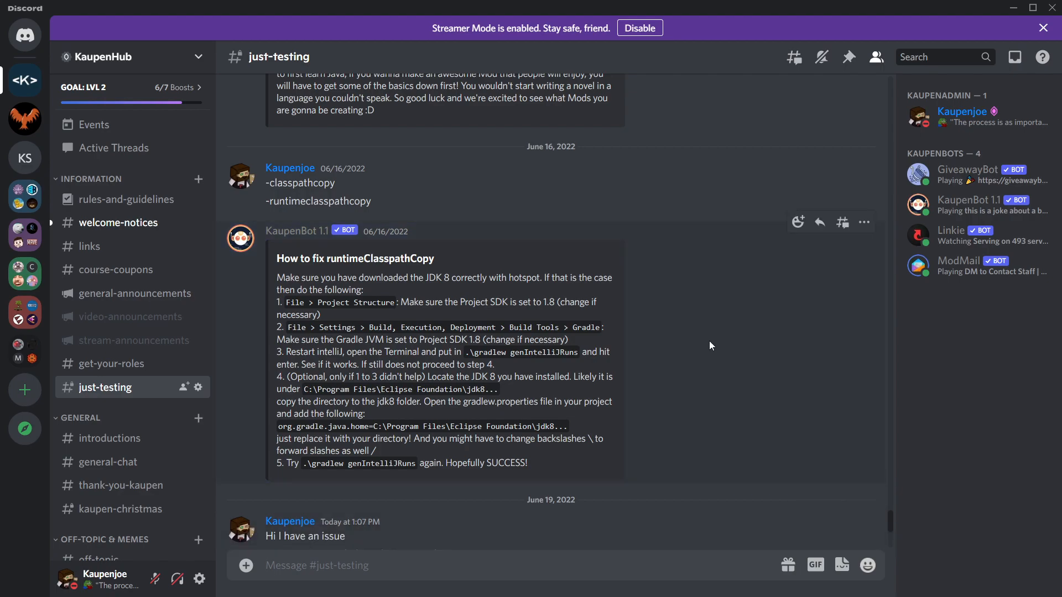
- Reply to KaupenBot's runtimeClasspathCopy fix with the @ ping toggled off
left_click(819, 221)
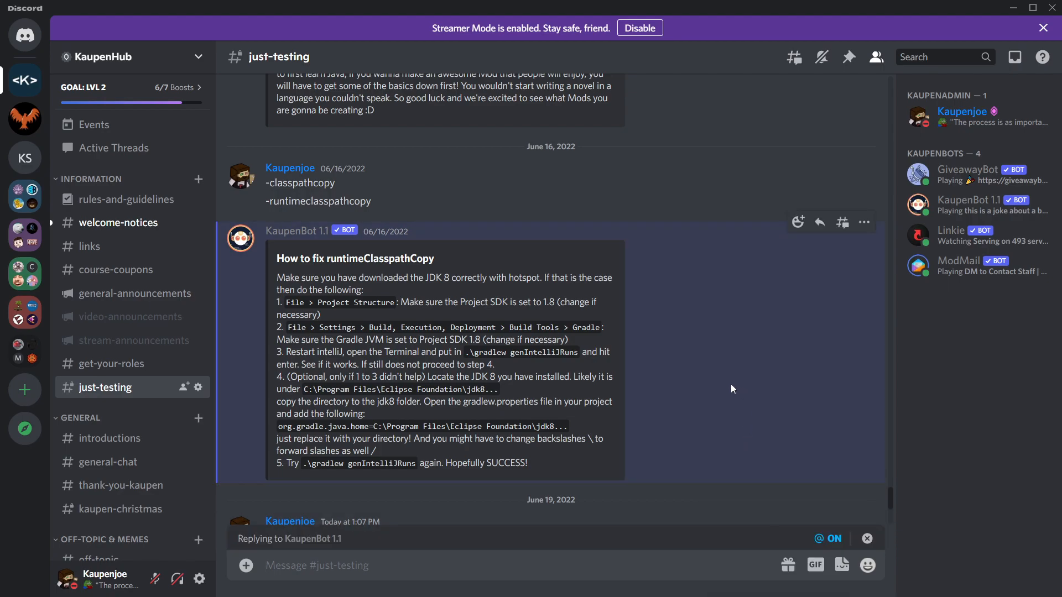
mouse_move(833, 538)
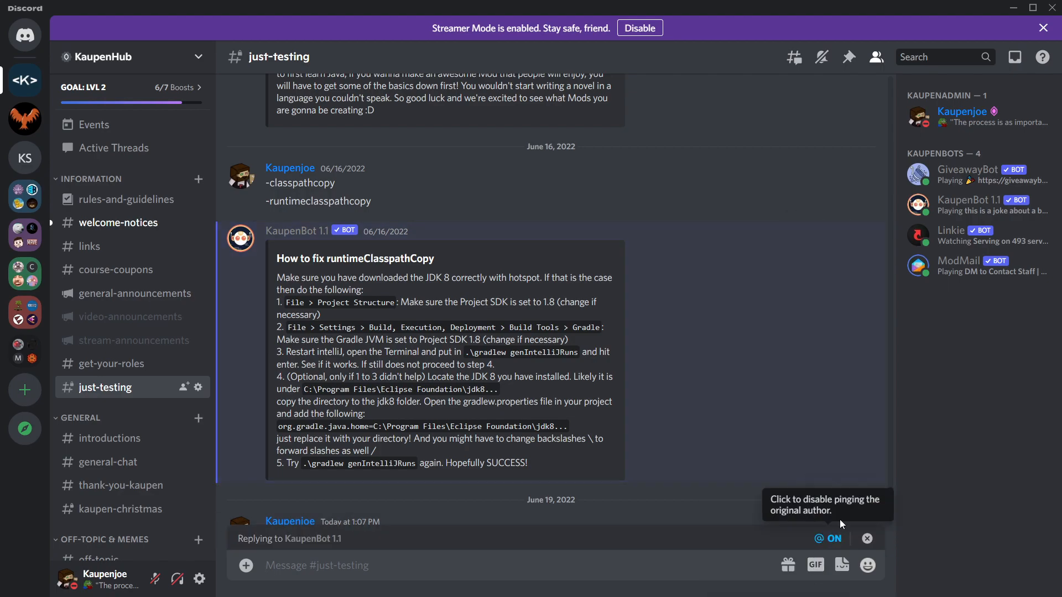
mouse_move(824, 548)
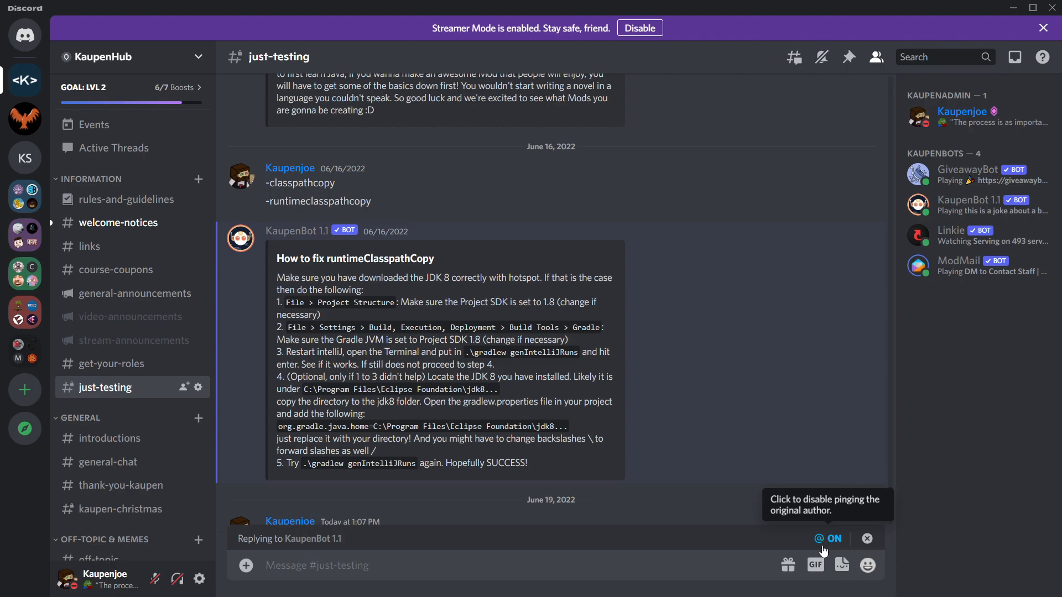
mouse_move(750, 343)
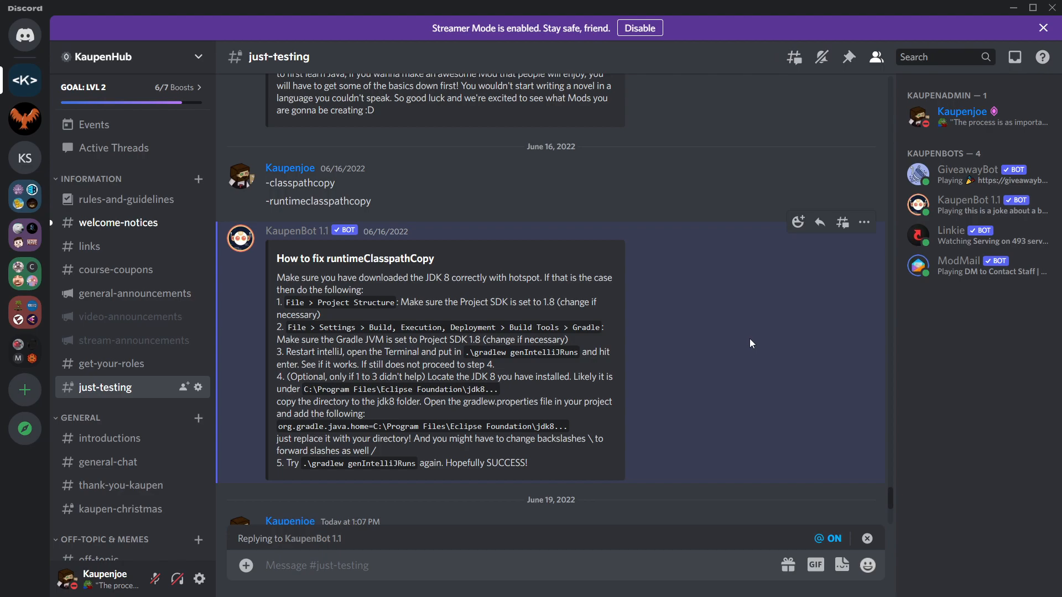
mouse_move(769, 348)
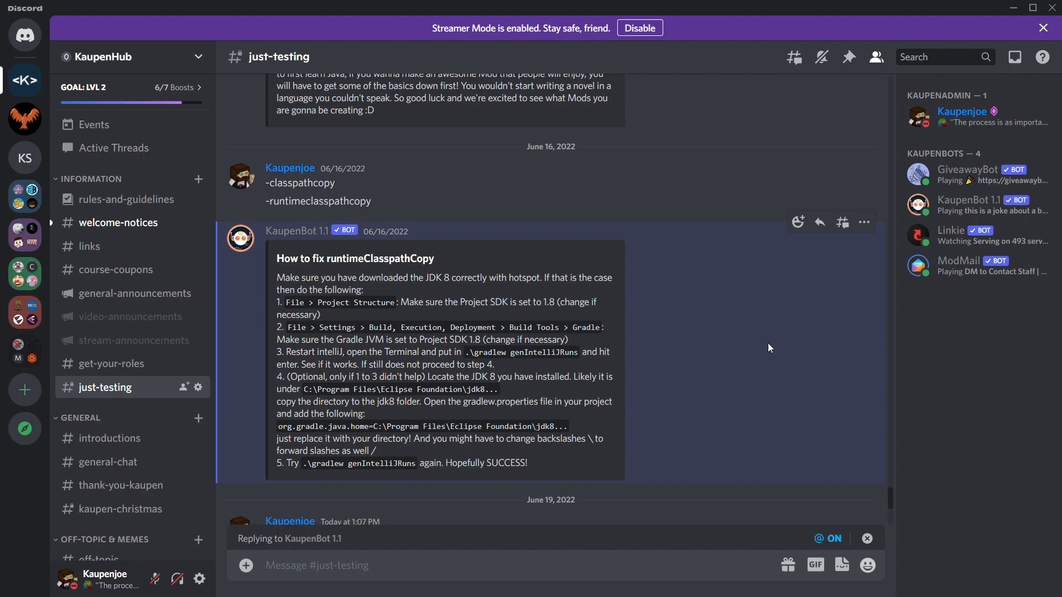
mouse_move(808, 536)
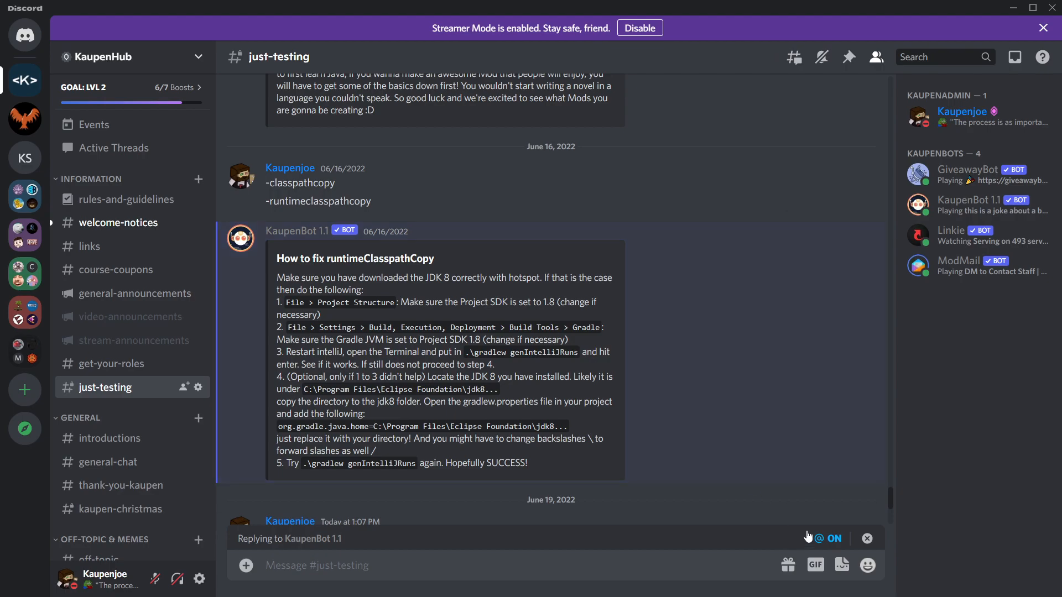
left_click(867, 537)
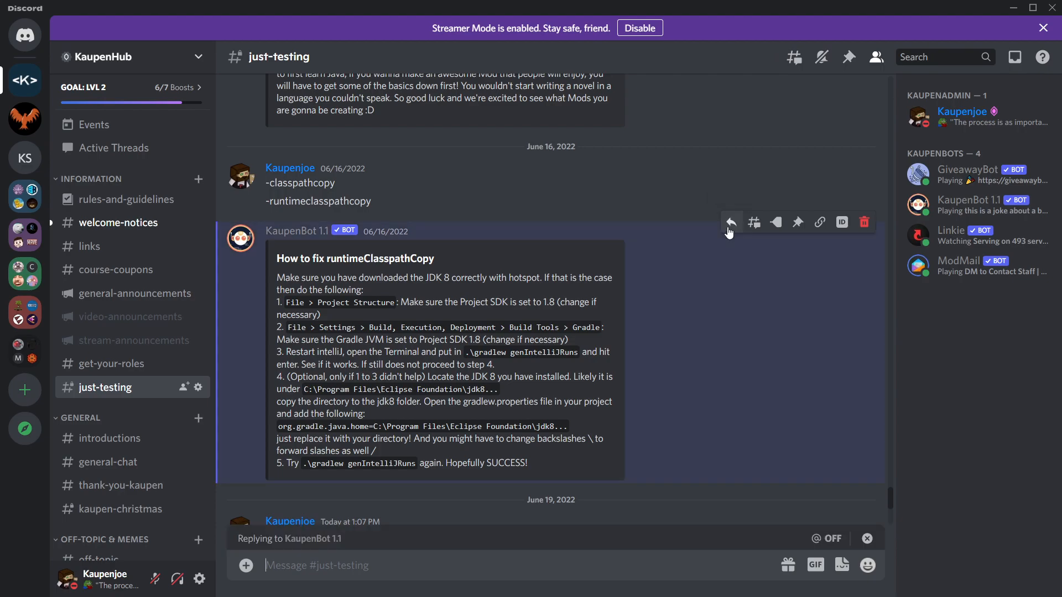
mouse_move(798, 512)
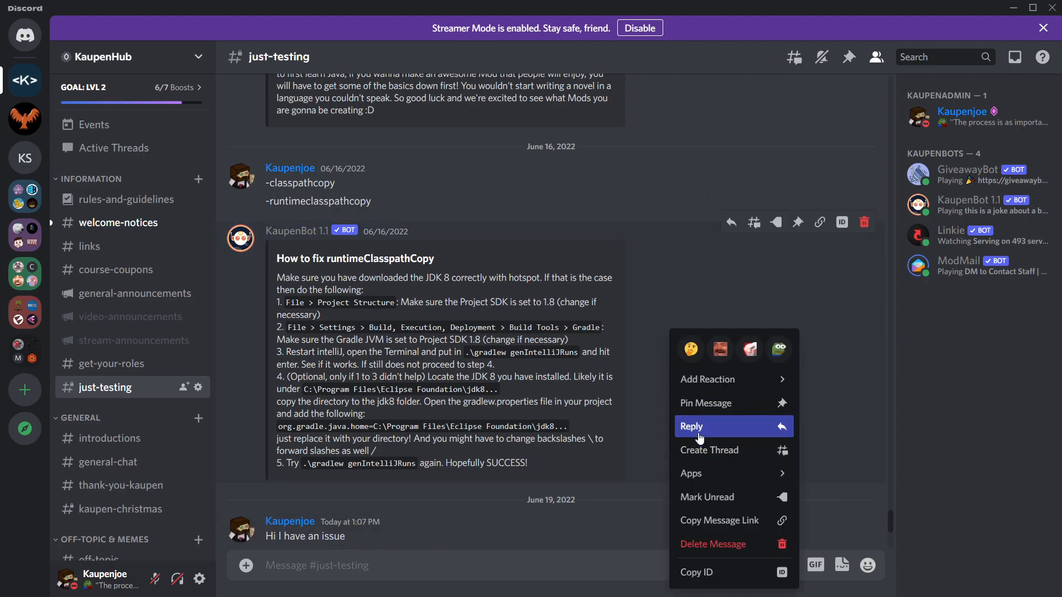
left_click(691, 426)
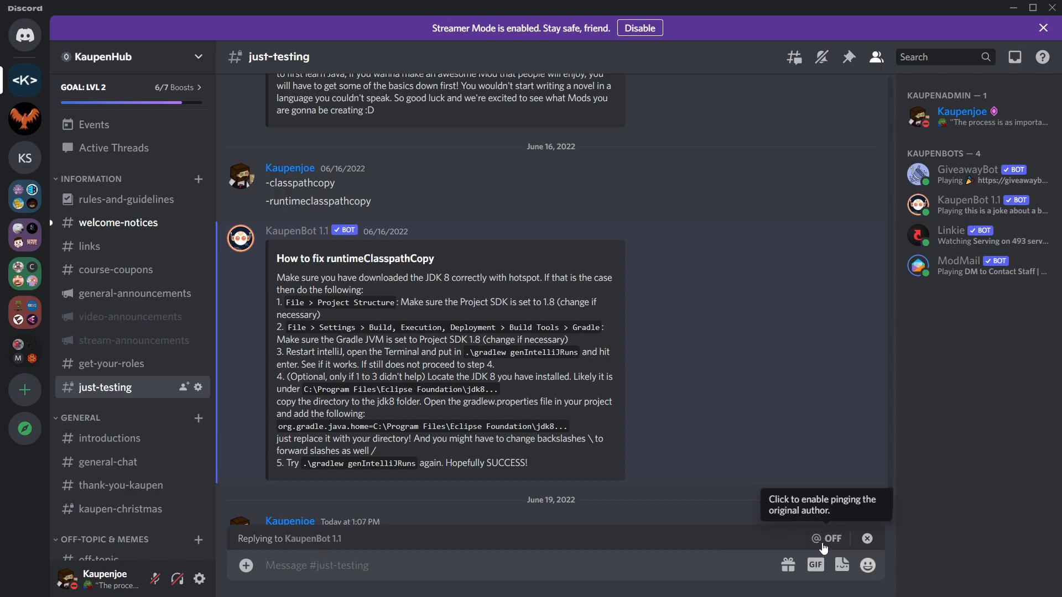
mouse_move(769, 344)
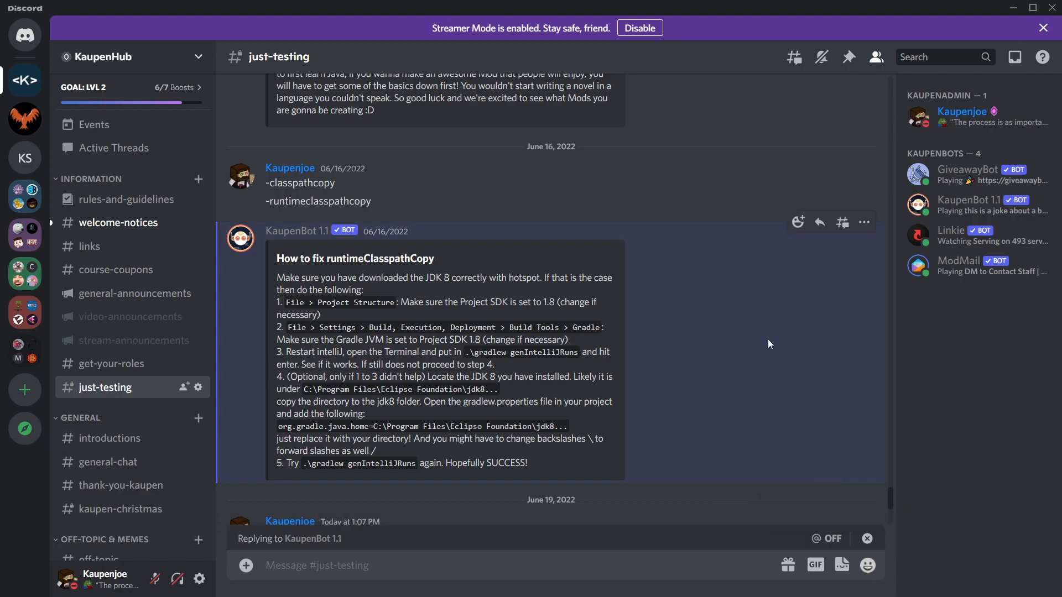
mouse_move(872, 497)
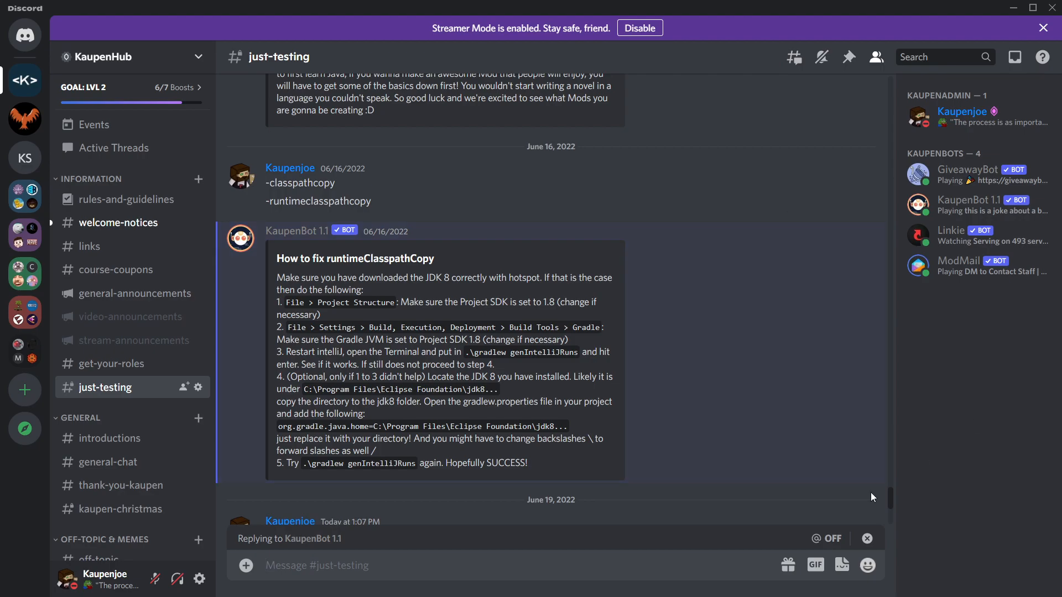
mouse_move(757, 405)
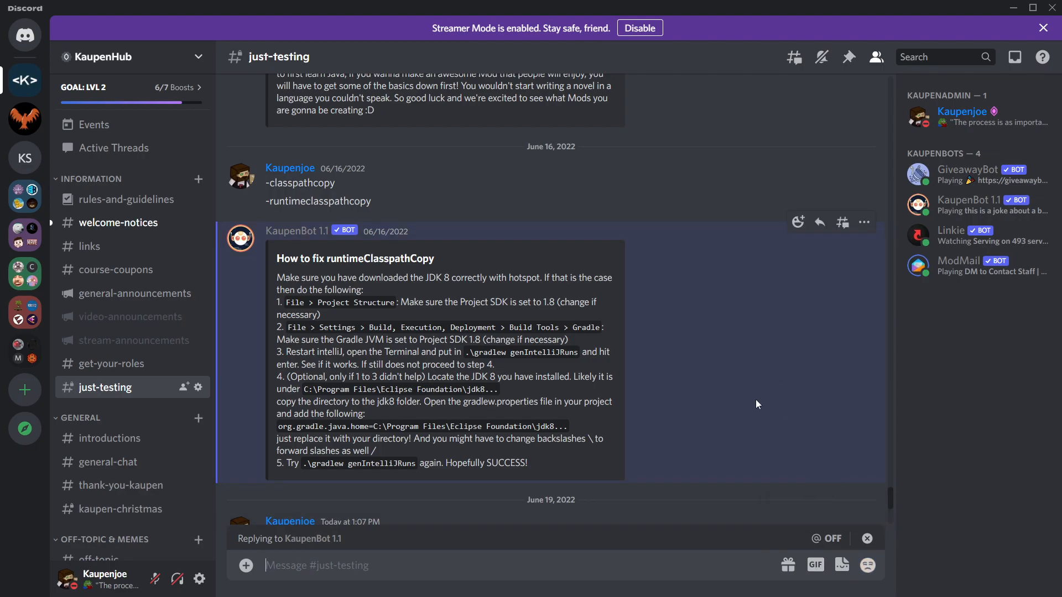
- Scroll back down to the latest help messages and highlight the line asking for help
scroll("down", 3)
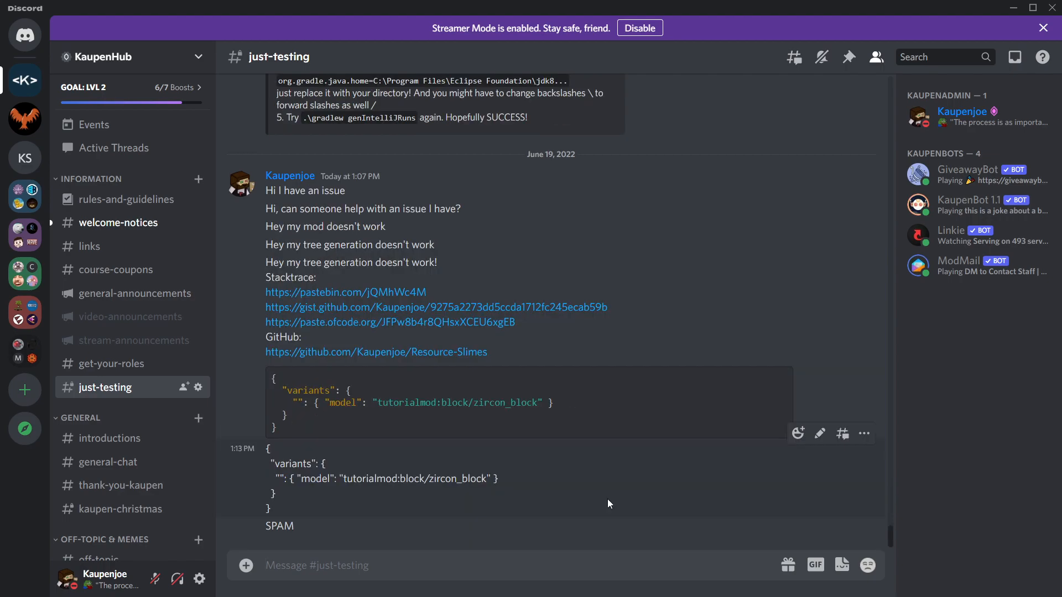
mouse_move(533, 504)
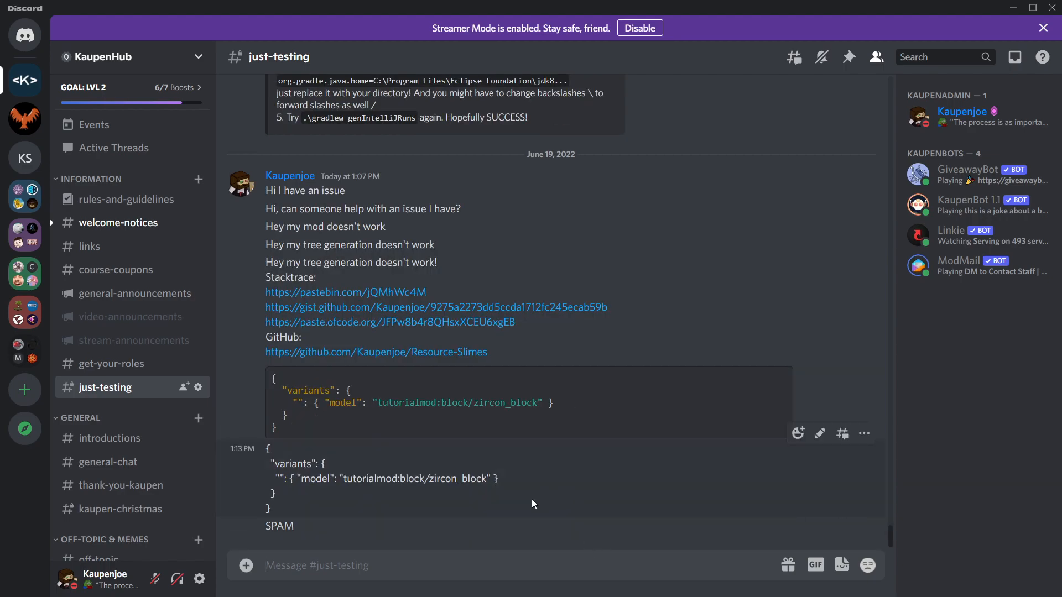
mouse_move(419, 509)
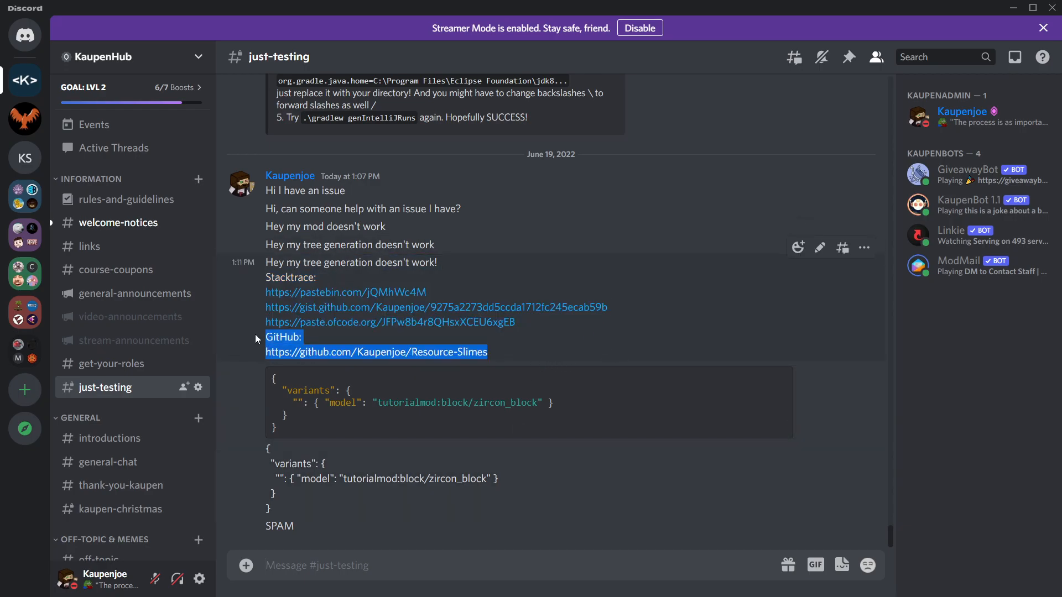
left_click(238, 337)
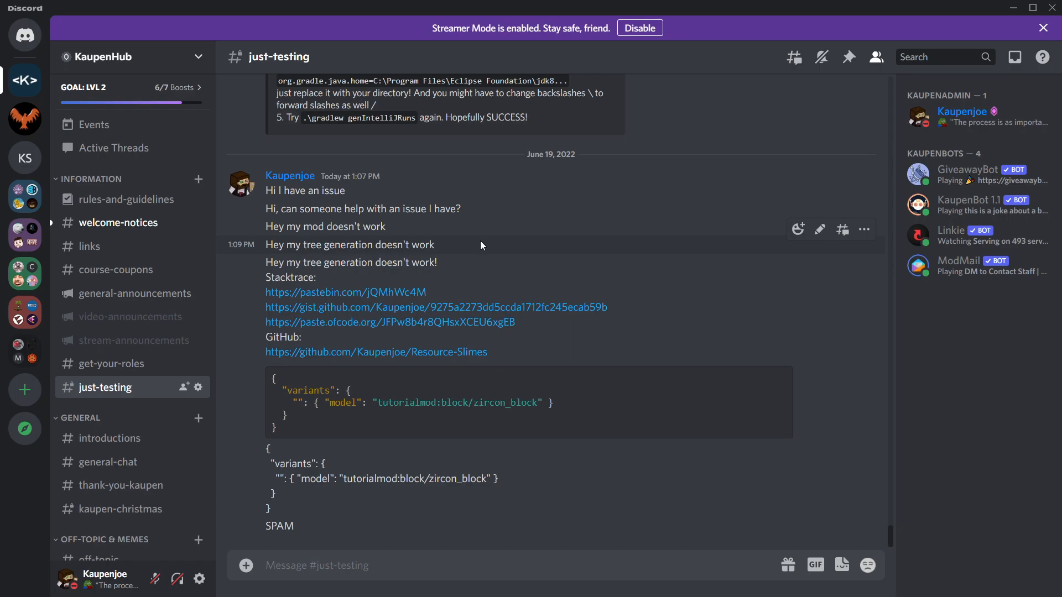
double_click(362, 209)
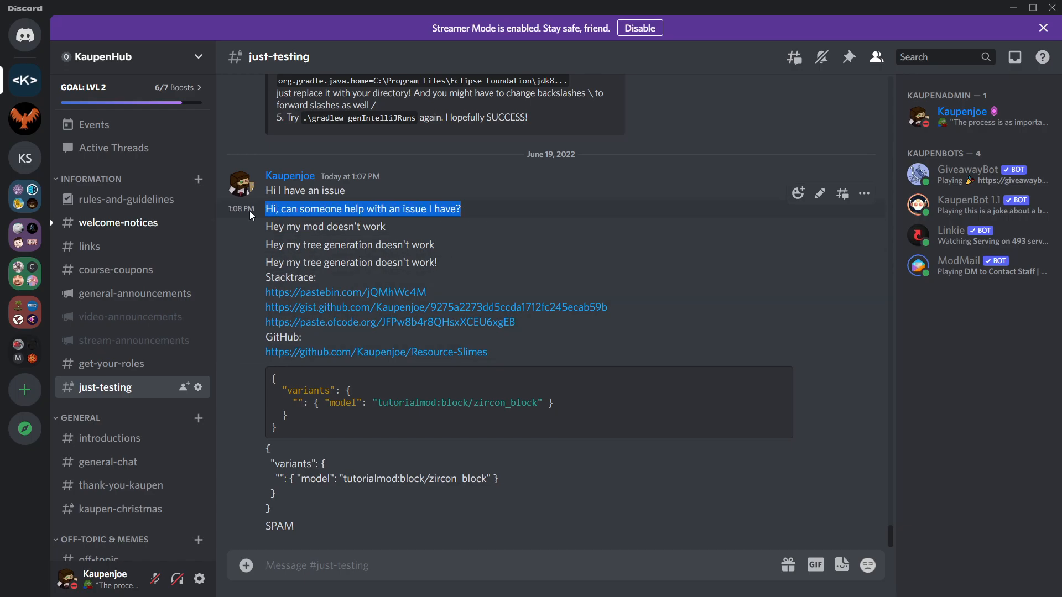